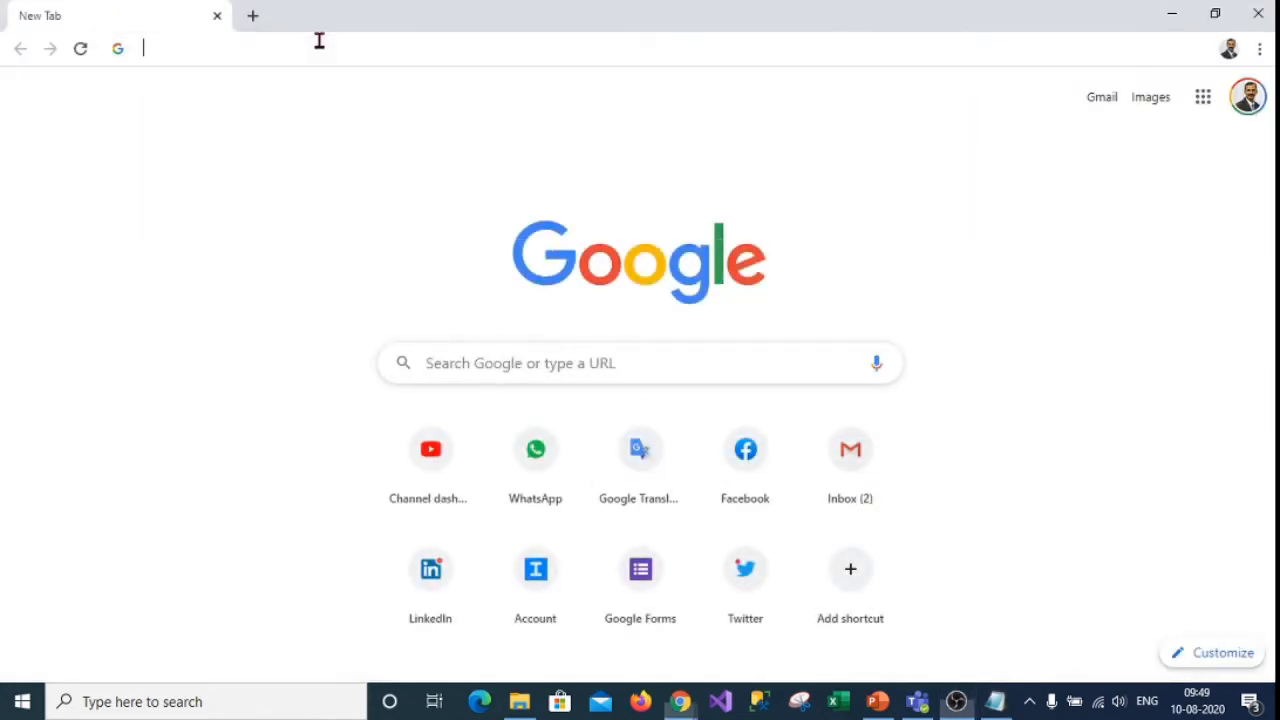
type("https://www.bluestacks.com")
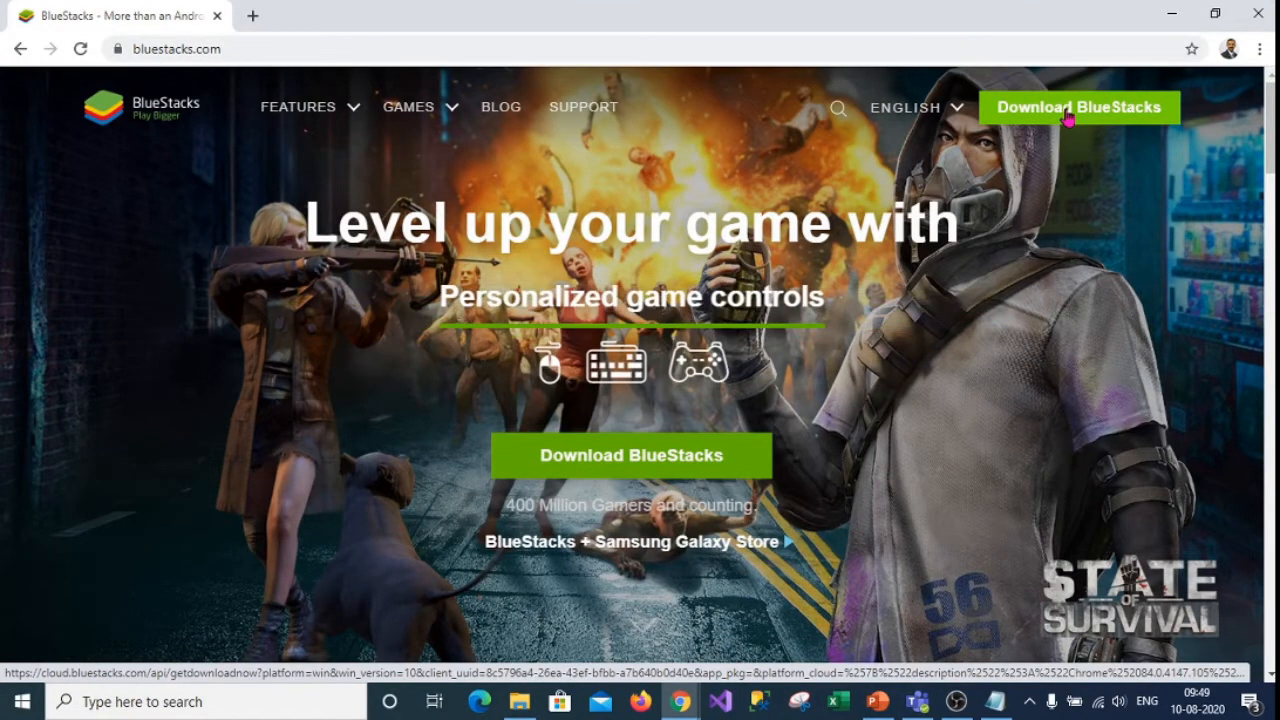
left_click(1079, 107)
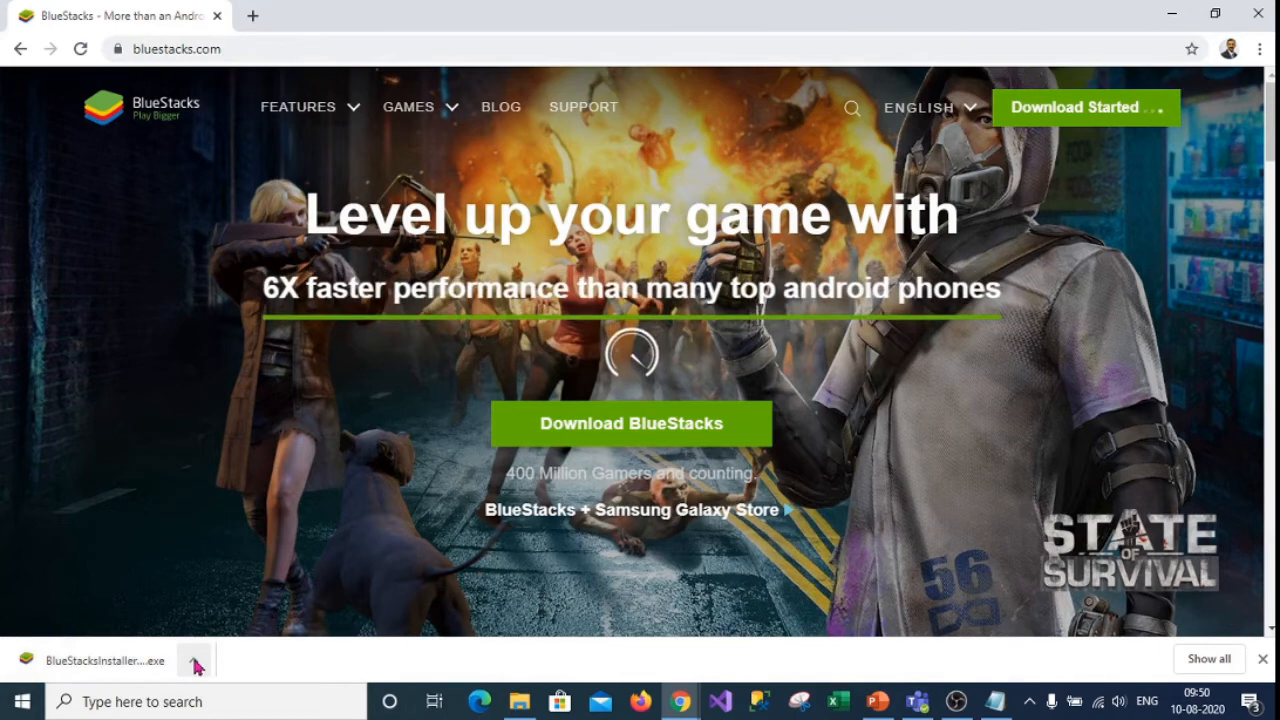
Run the downloaded BlueStacks installer and choose Install now.
left_click(195, 660)
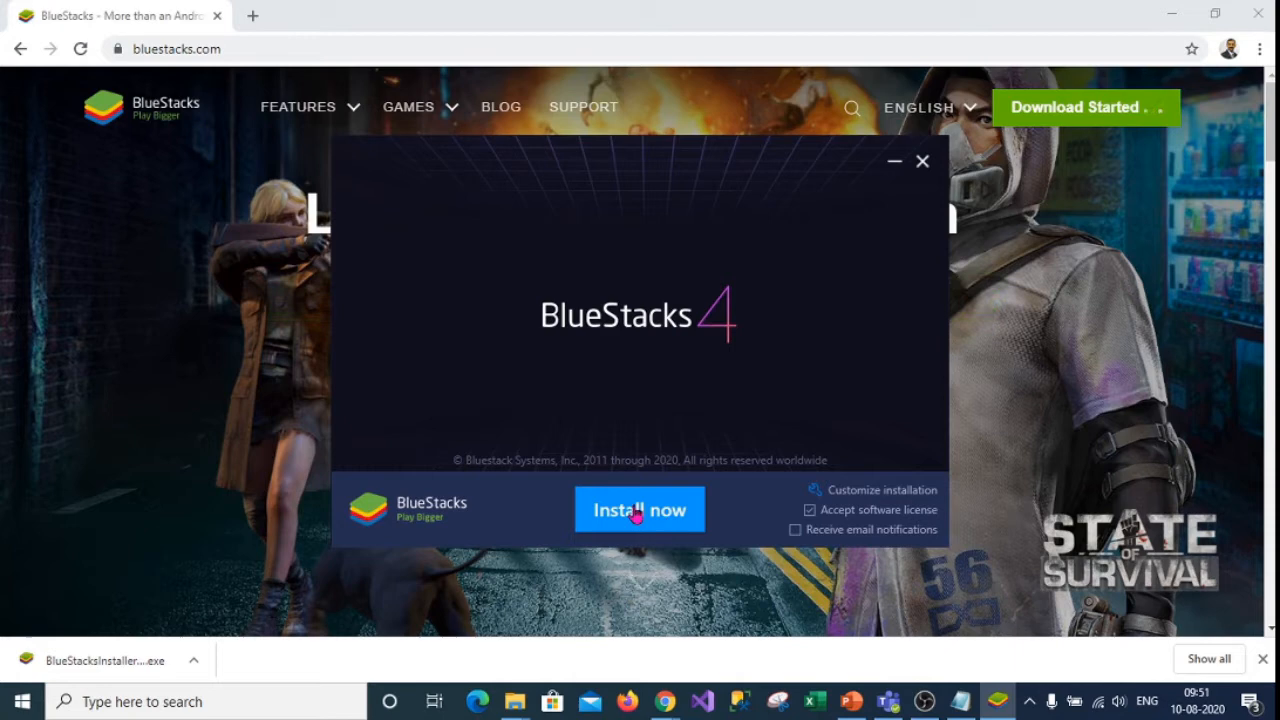
left_click(639, 510)
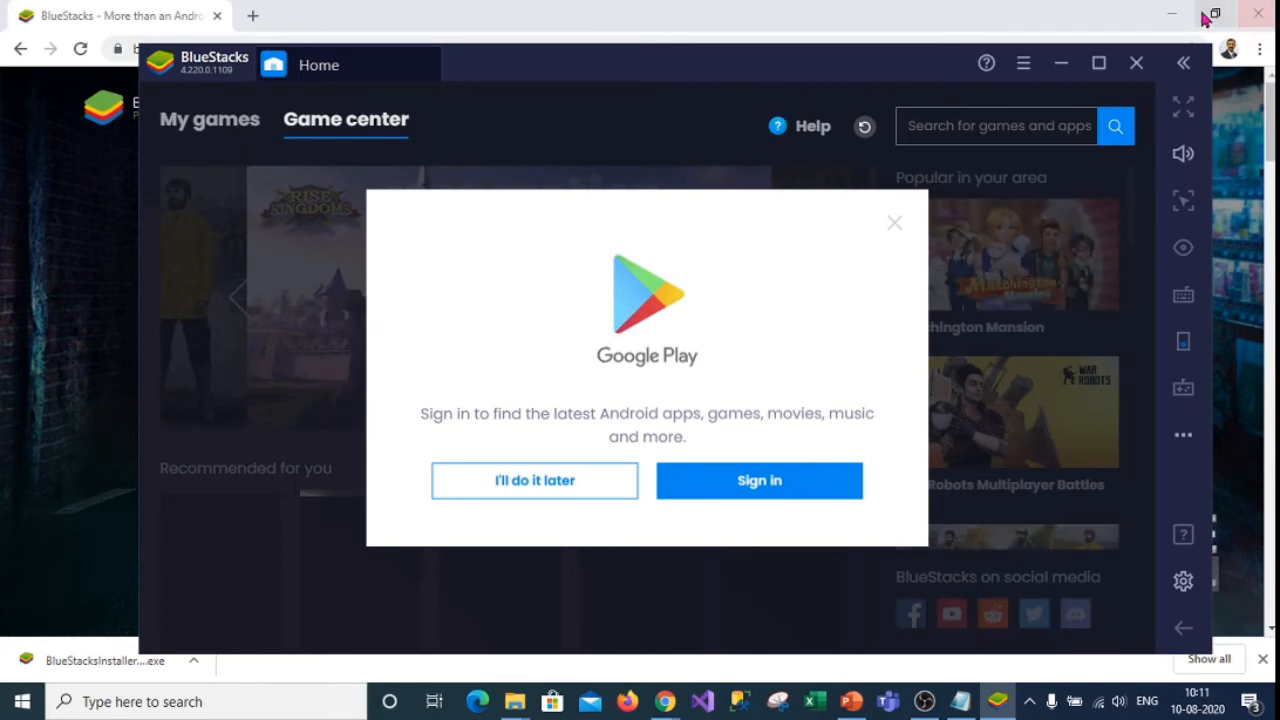
Sign in to Google Play with the Google account email and password.
left_click(759, 480)
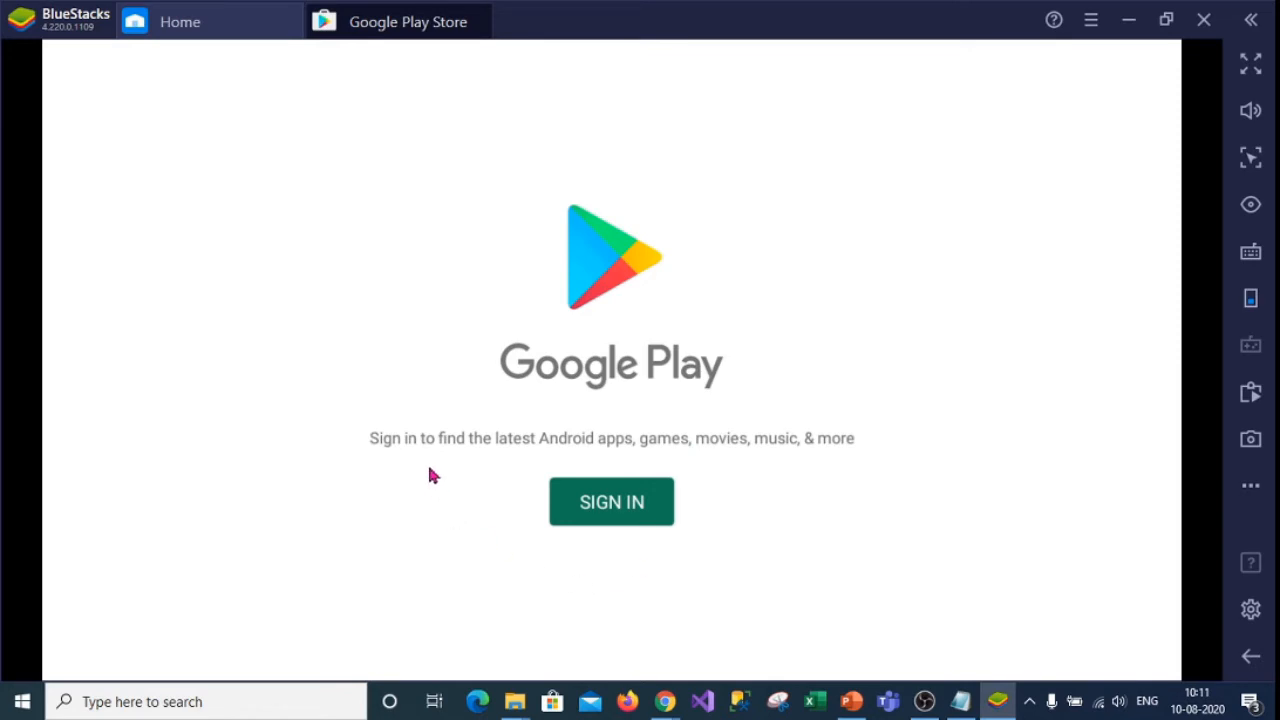
left_click(611, 501)
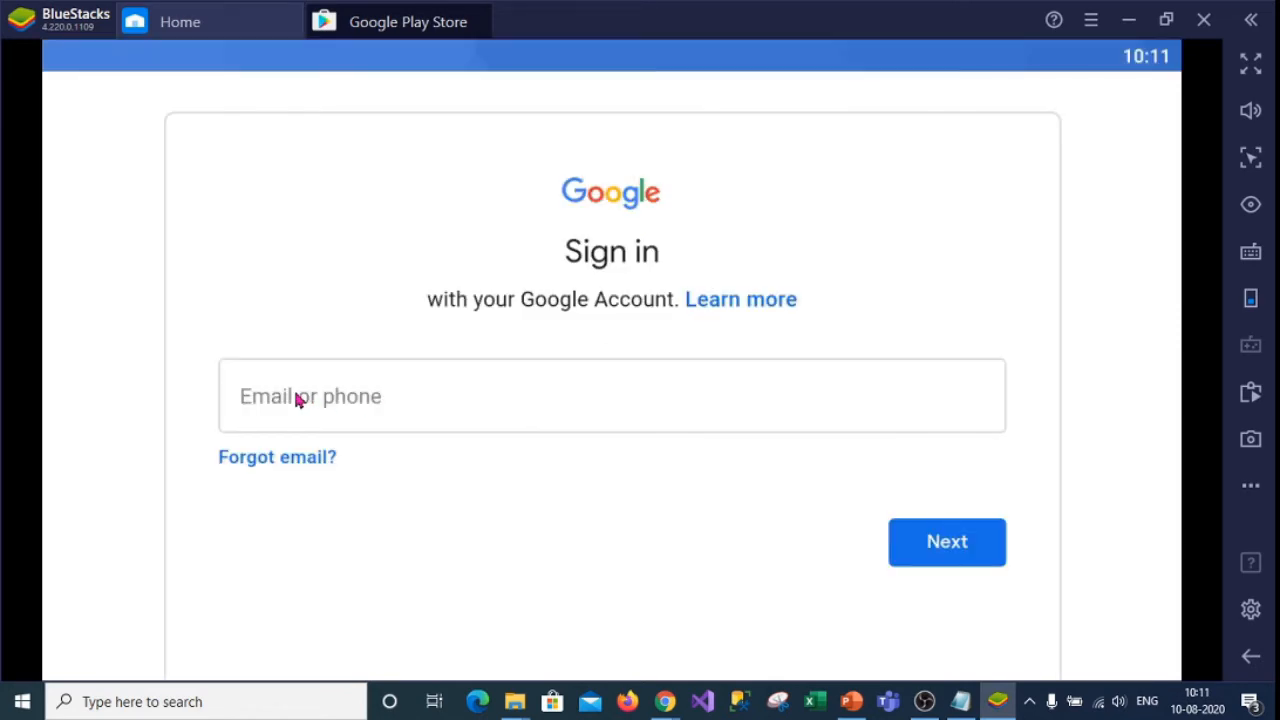
left_click(611, 395)
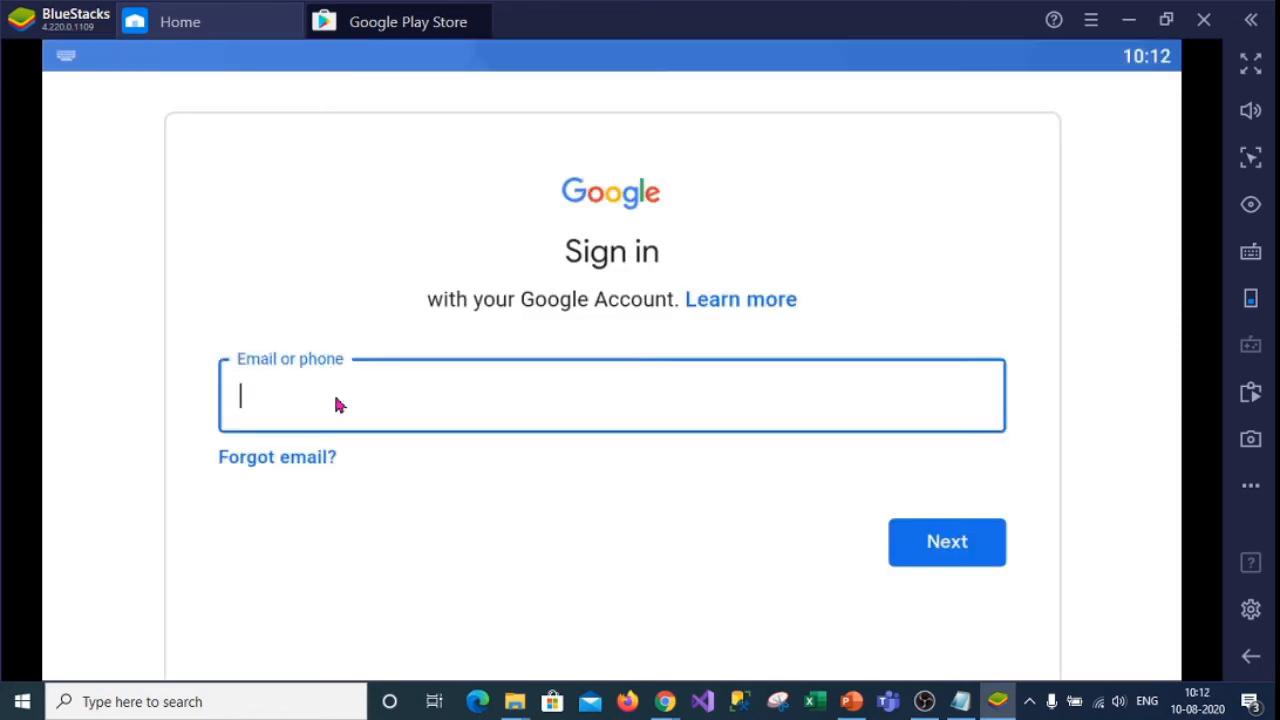
mouse_move(360, 375)
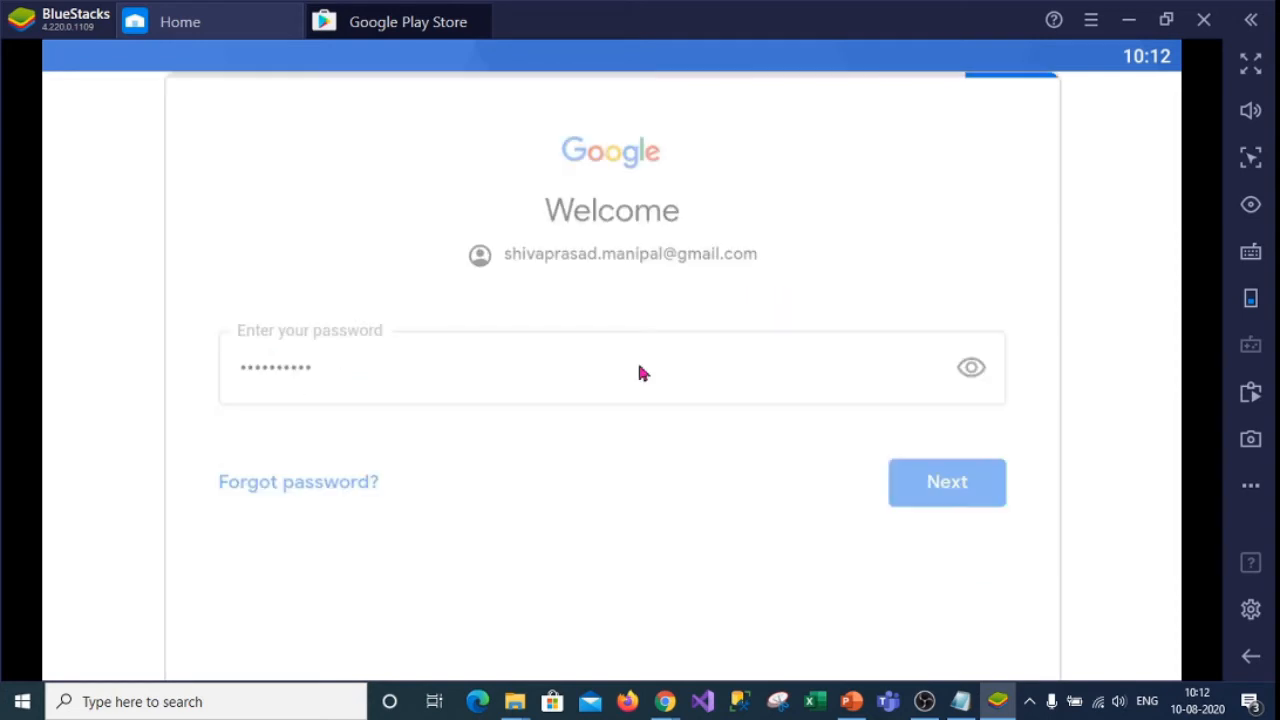
left_click(945, 481)
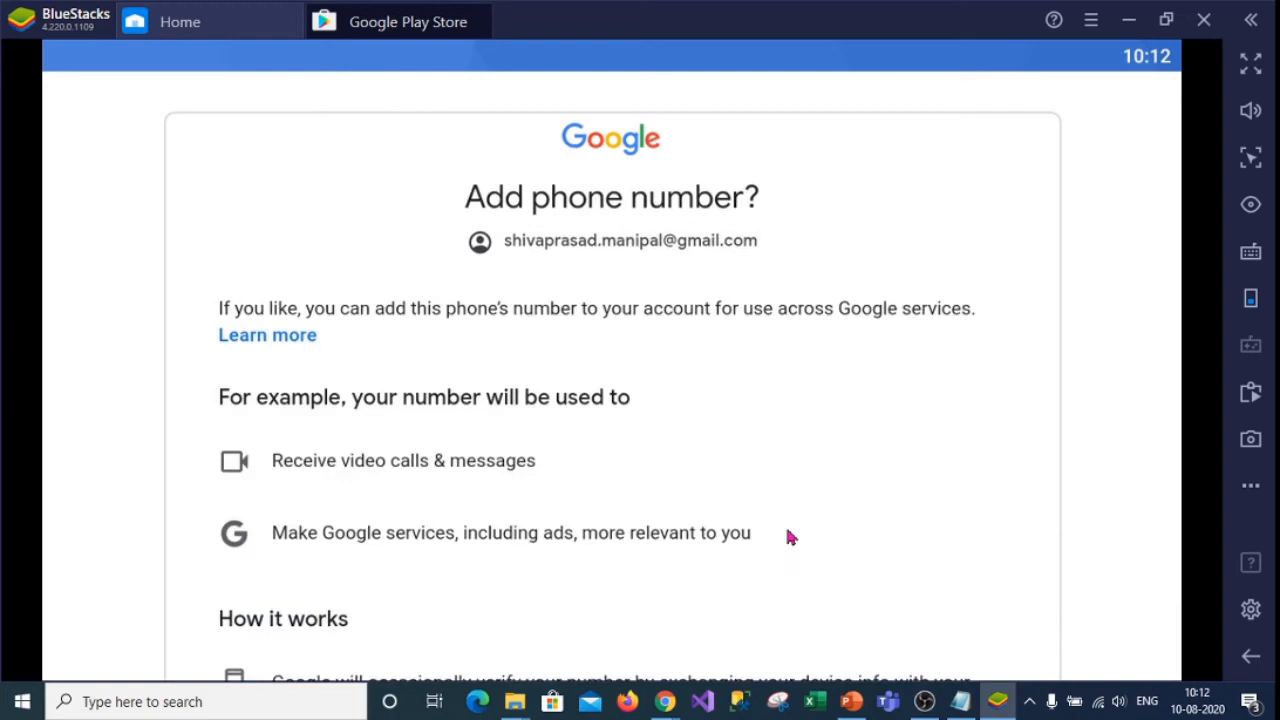
scroll("down", 3)
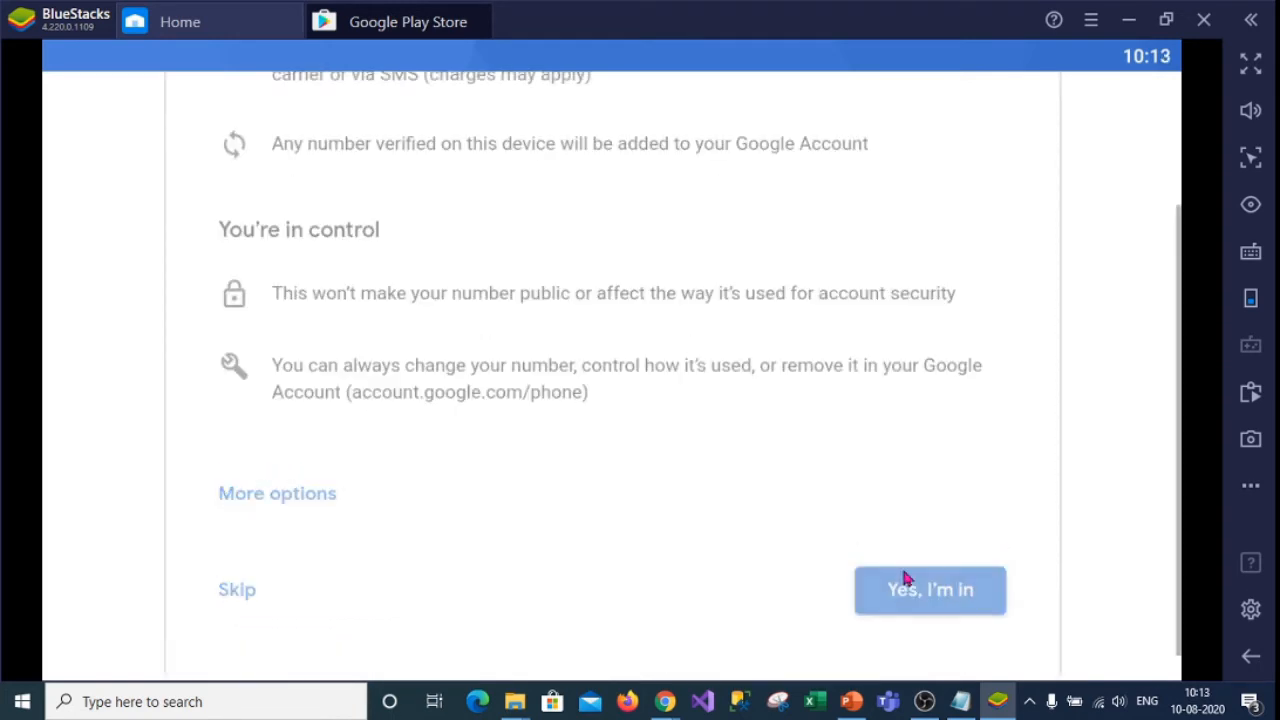
Skip the phone number prompt, agree to Google's terms, and accept the services settings.
left_click(929, 589)
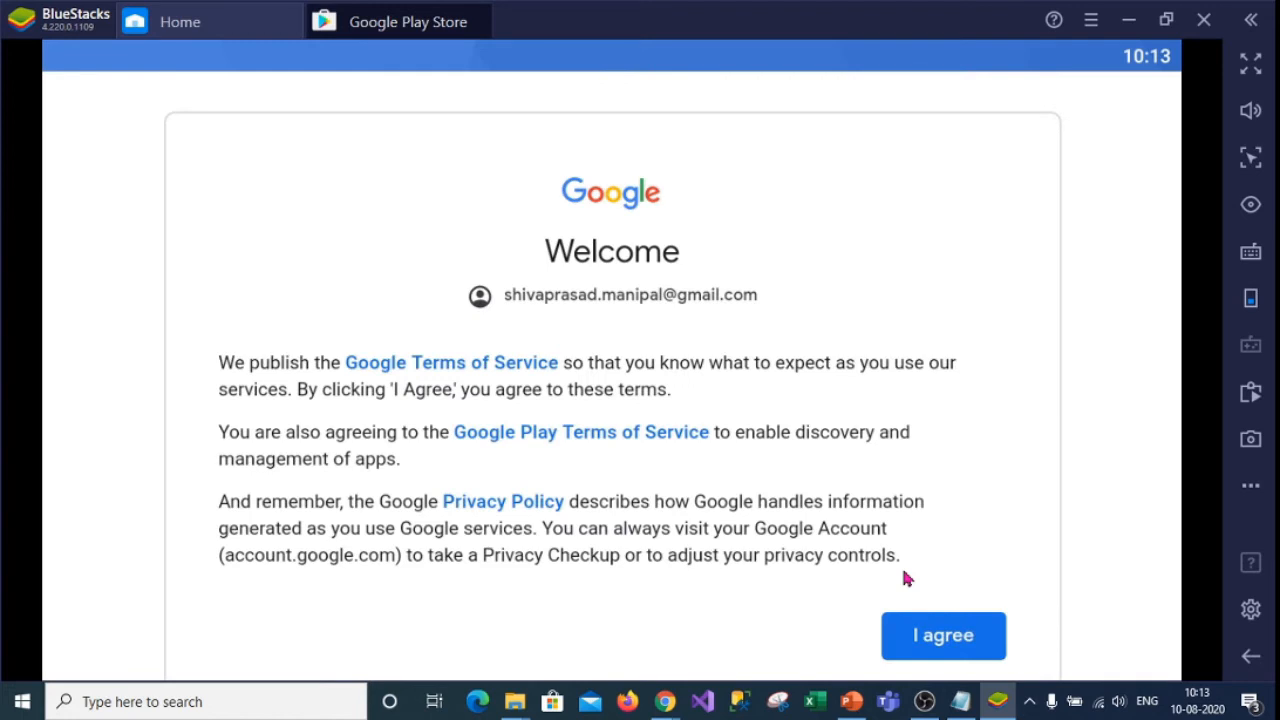
mouse_move(910, 578)
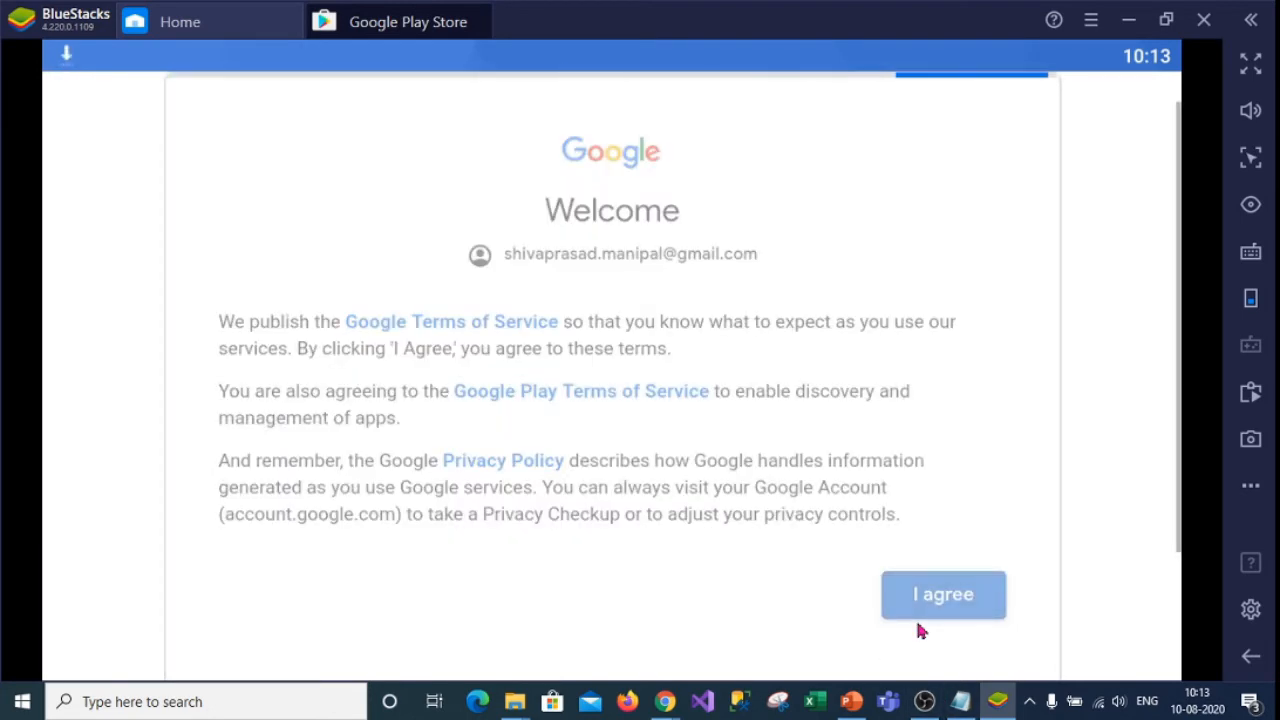
left_click(942, 594)
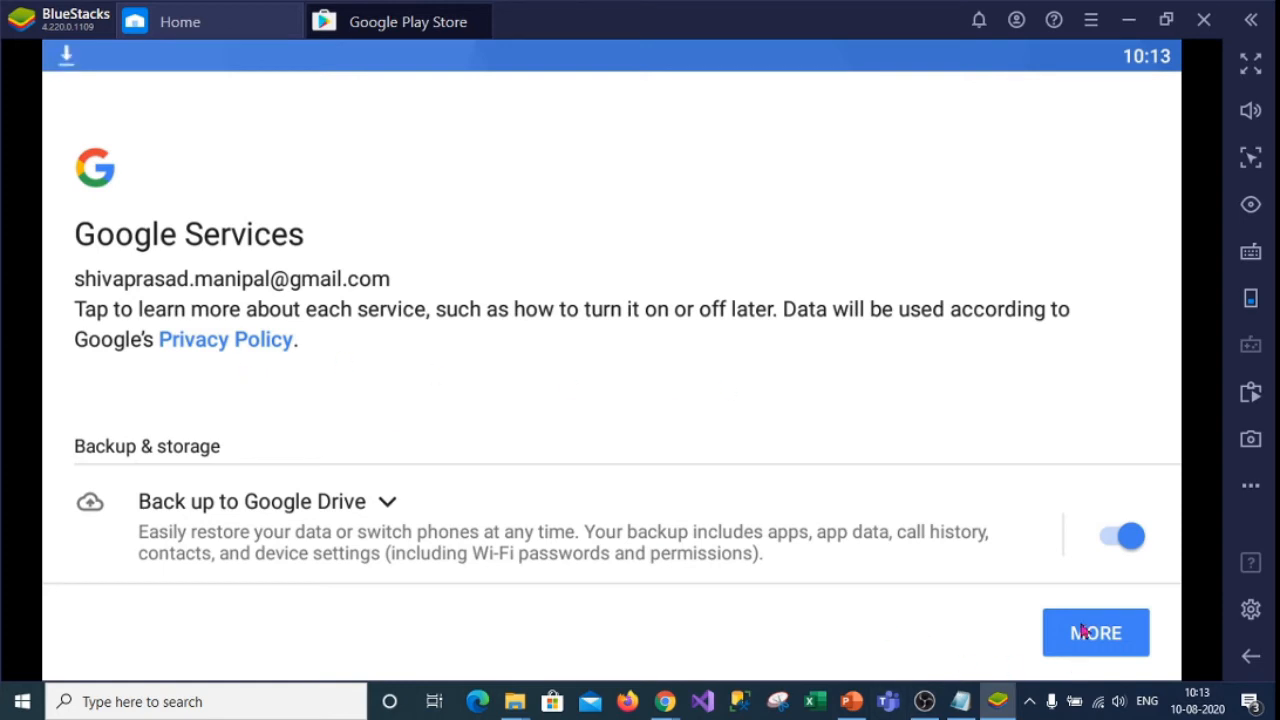
left_click(1095, 632)
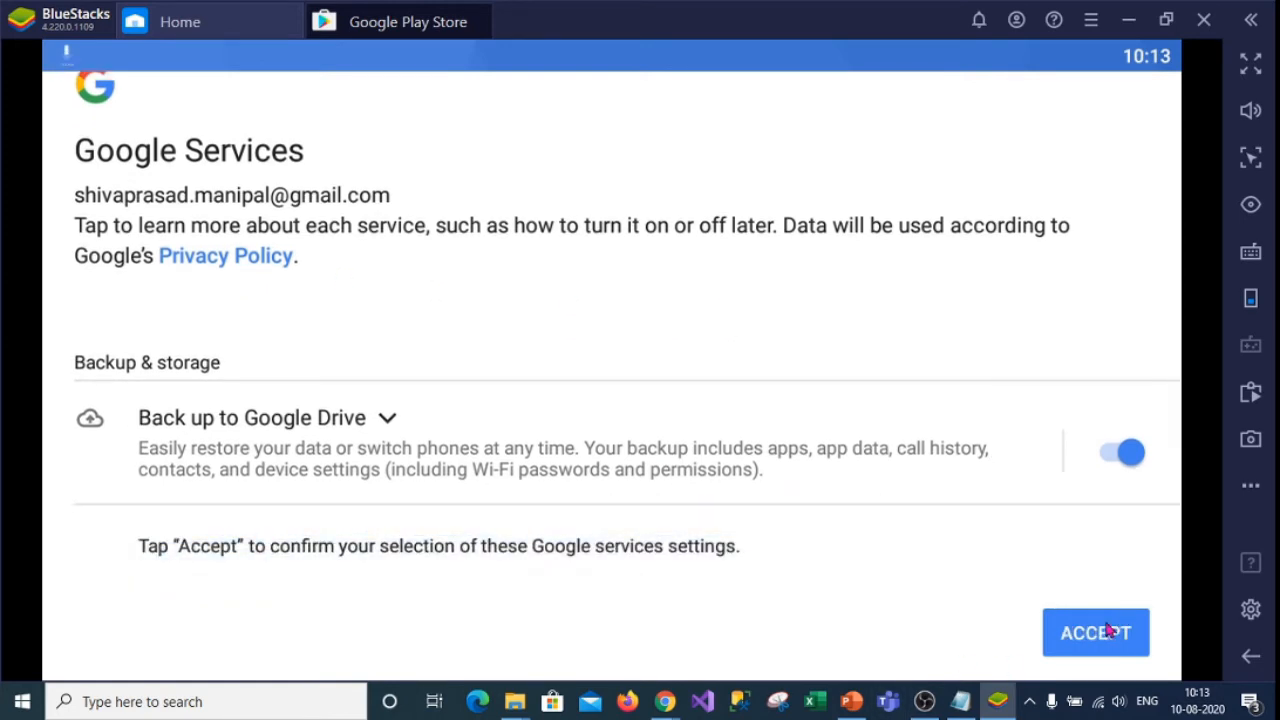
left_click(1095, 632)
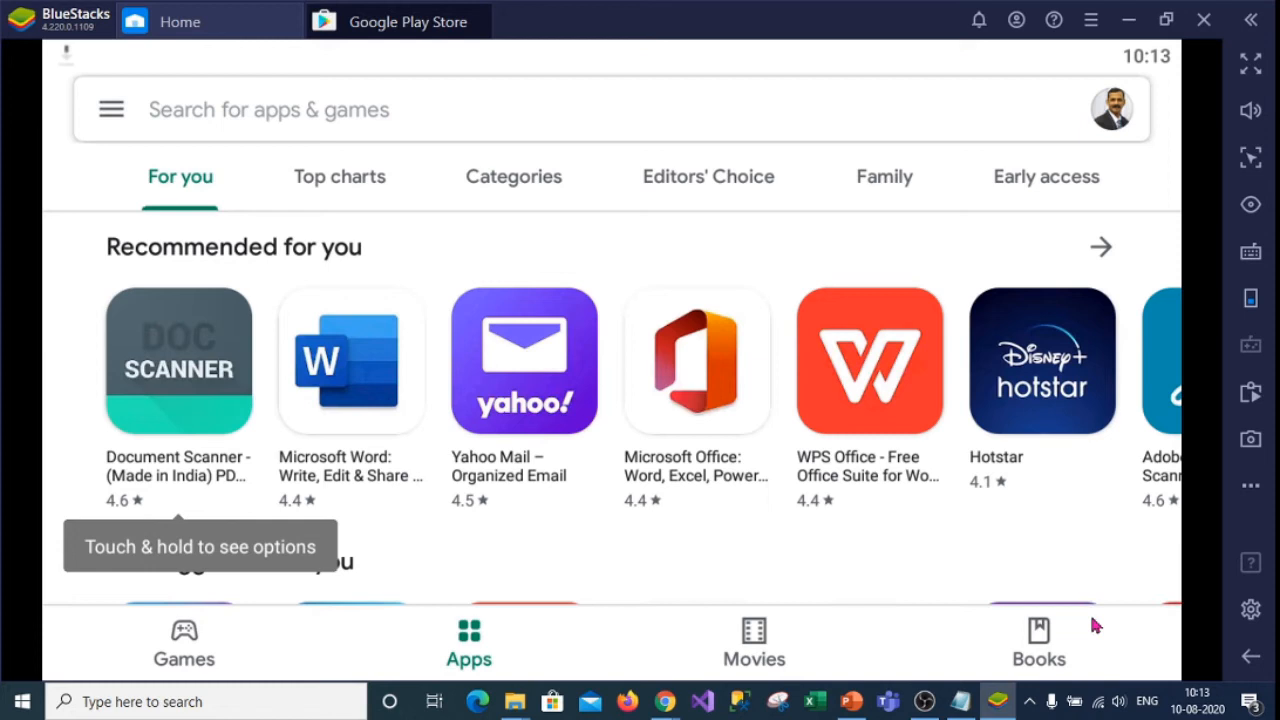
mouse_move(262, 117)
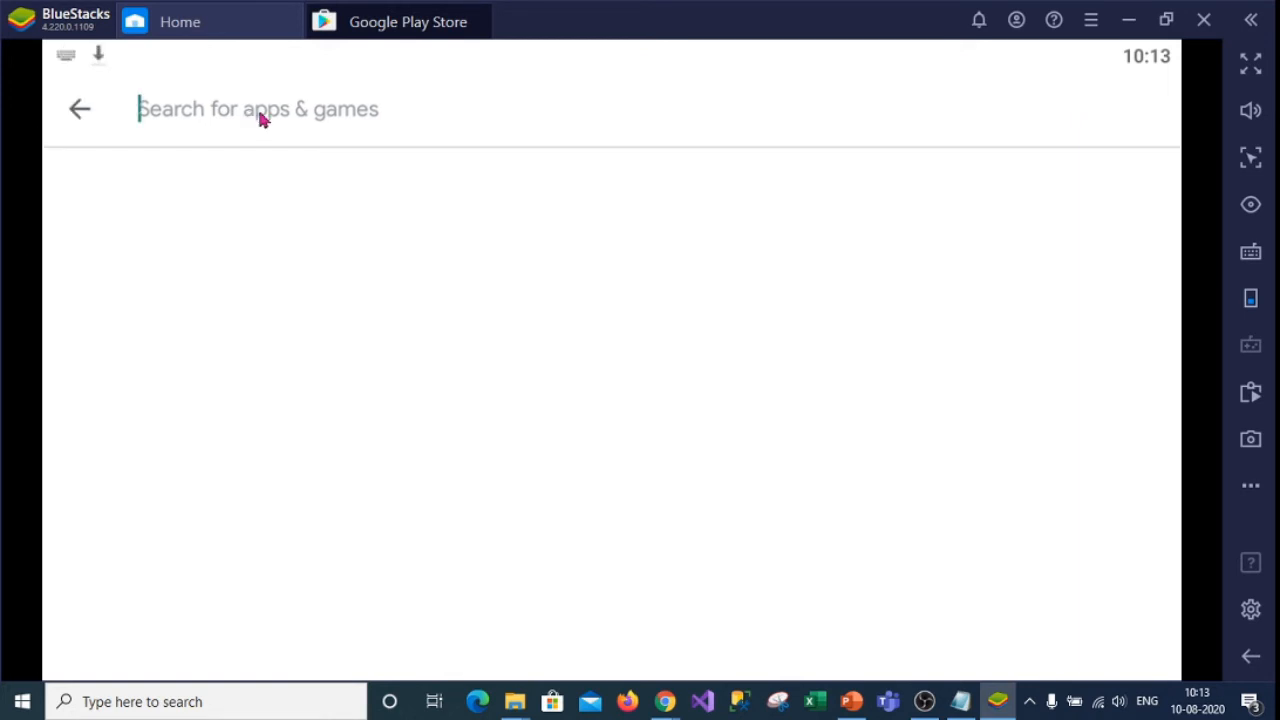
Search 'face' in the Play Store, open the Facebook suggestion, and install Facebook.
type("face")
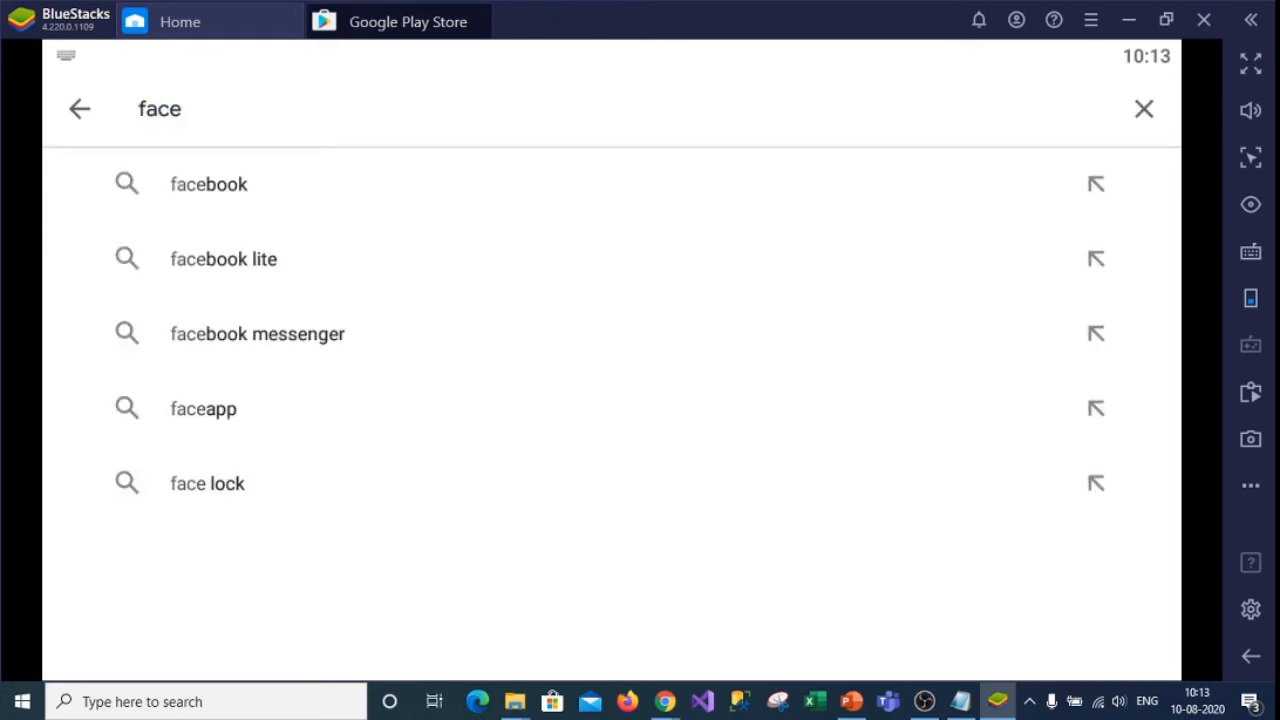
left_click(208, 184)
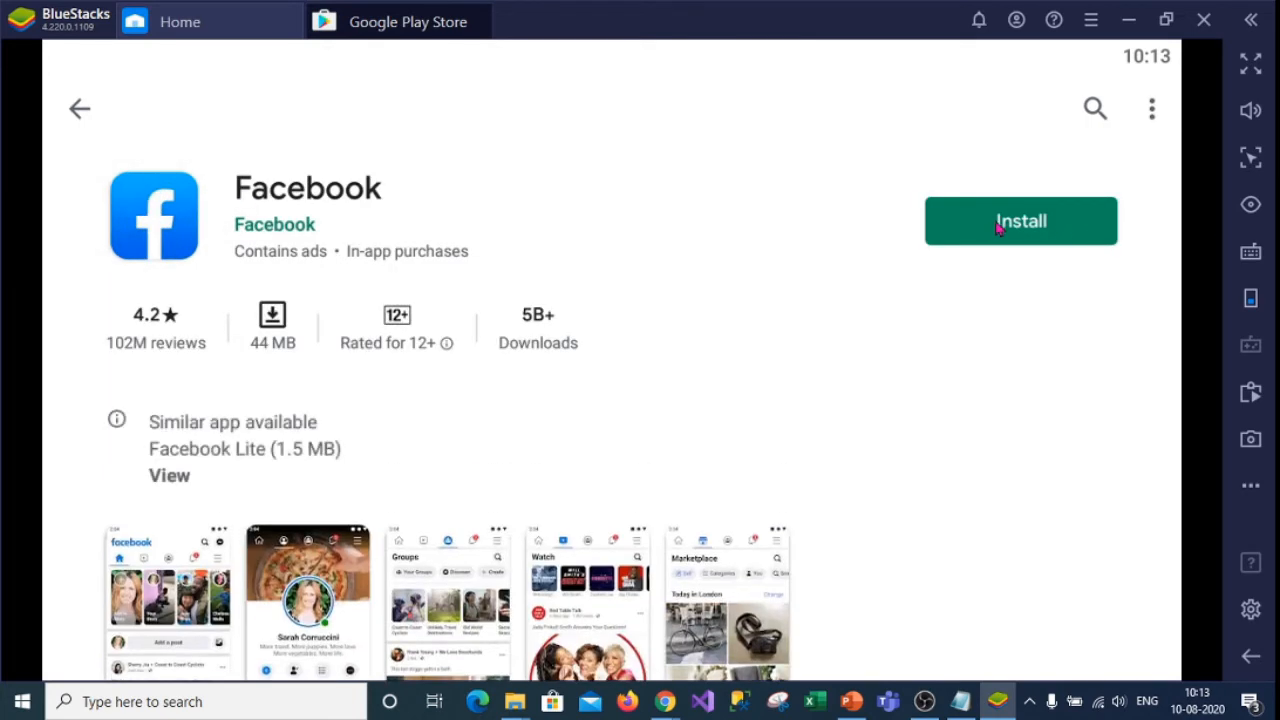
scroll("down", 3)
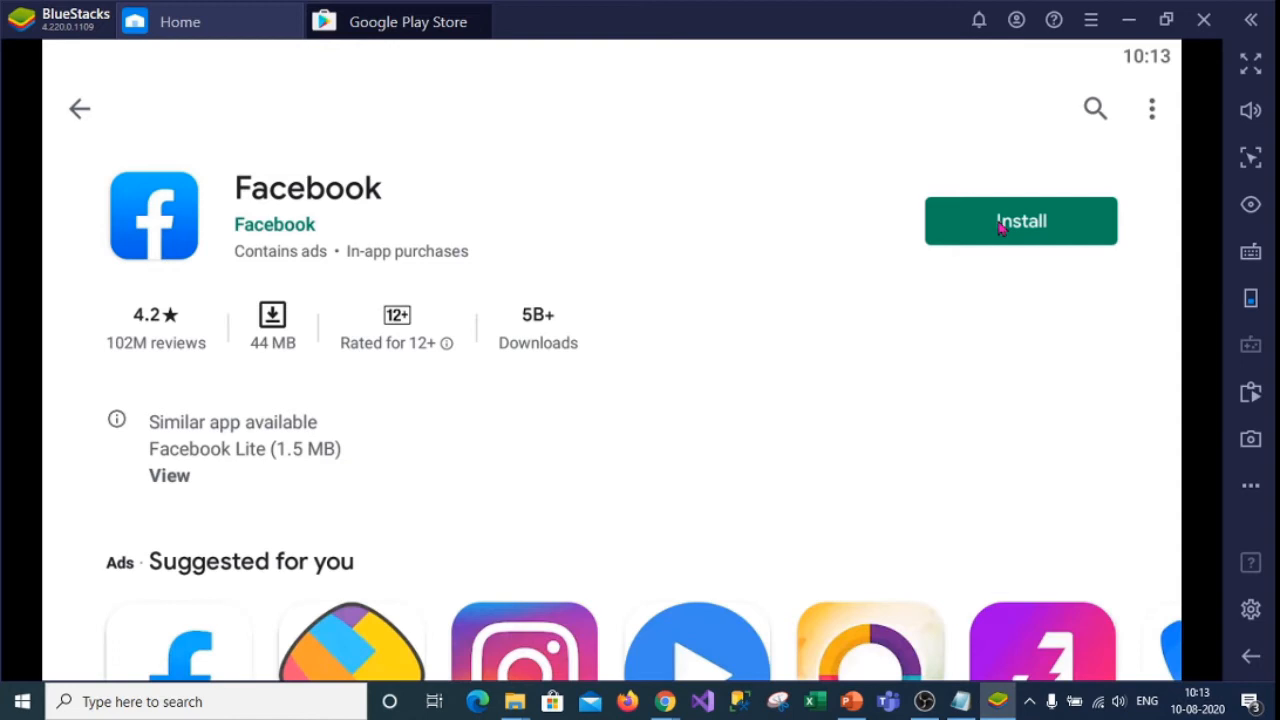
left_click(1020, 221)
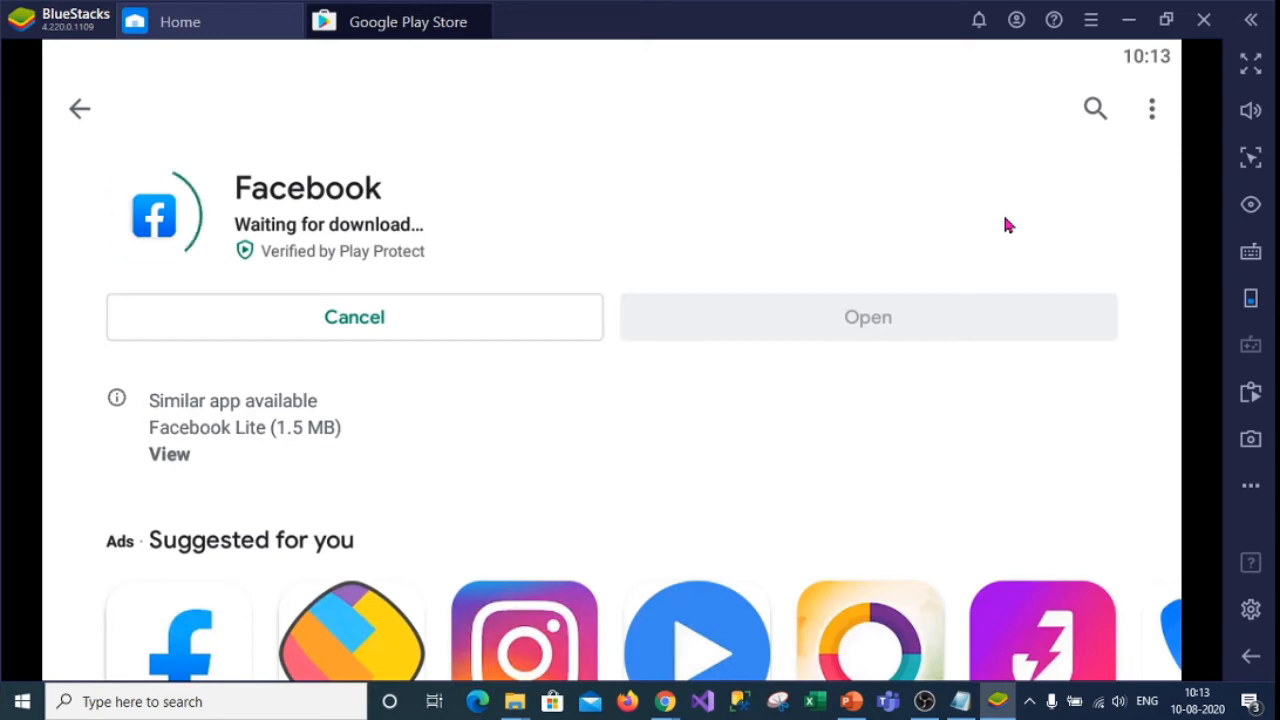
scroll("down", 3)
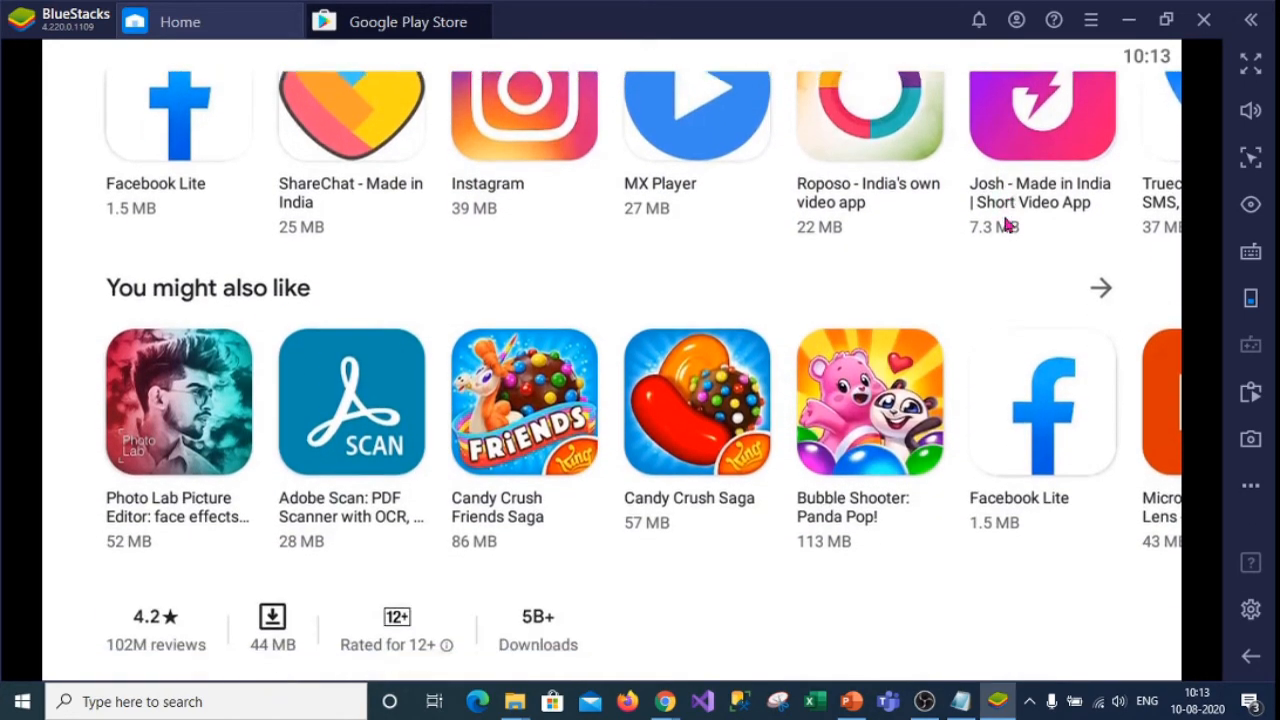
scroll("down", 3)
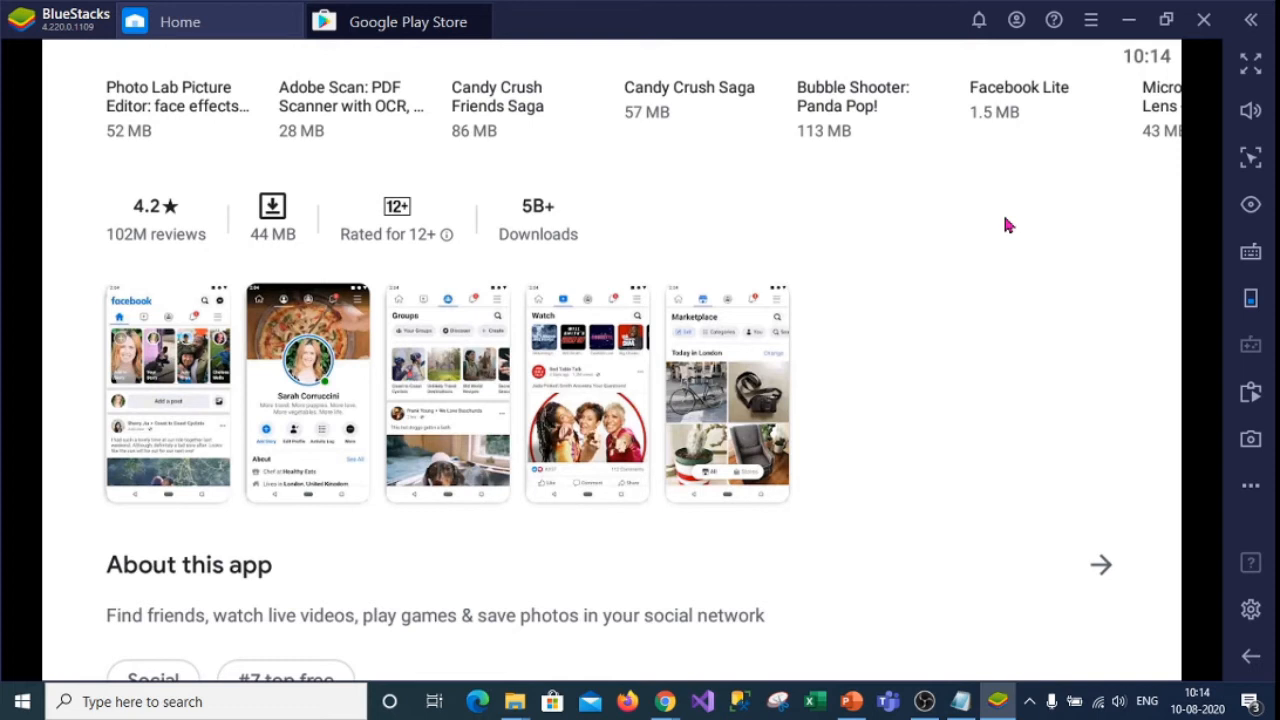
mouse_move(985, 362)
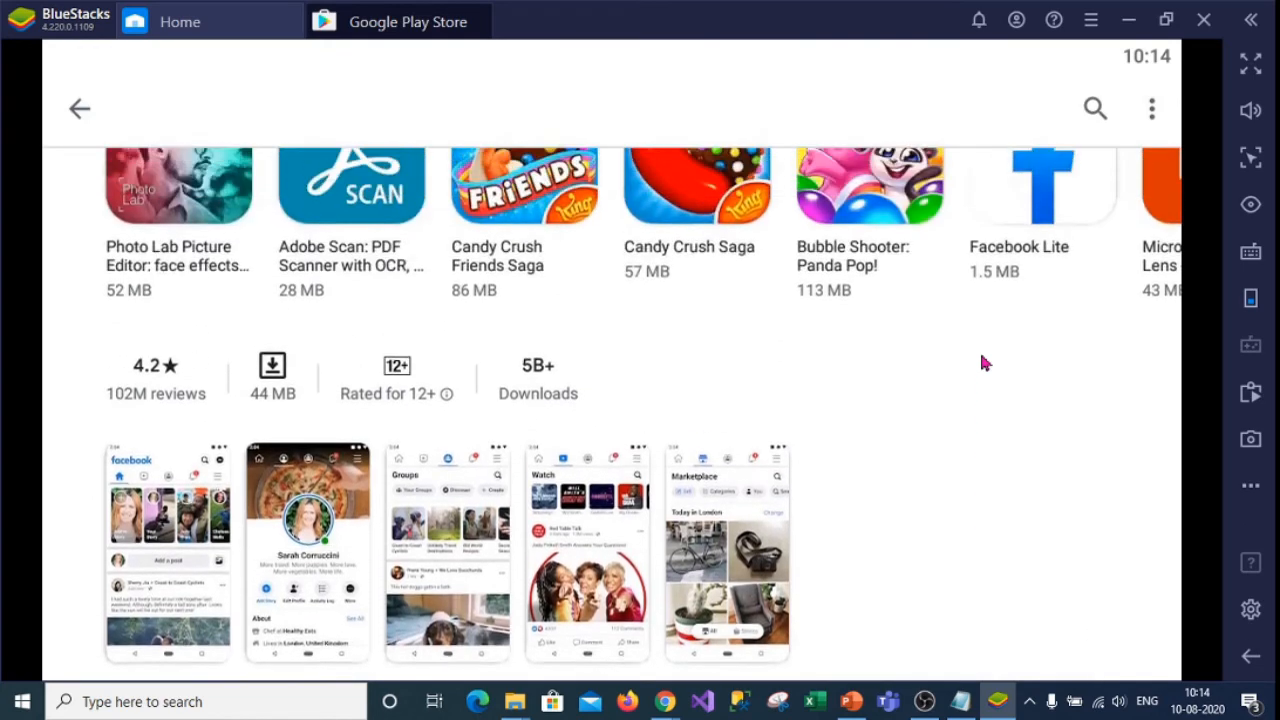
scroll("down", 3)
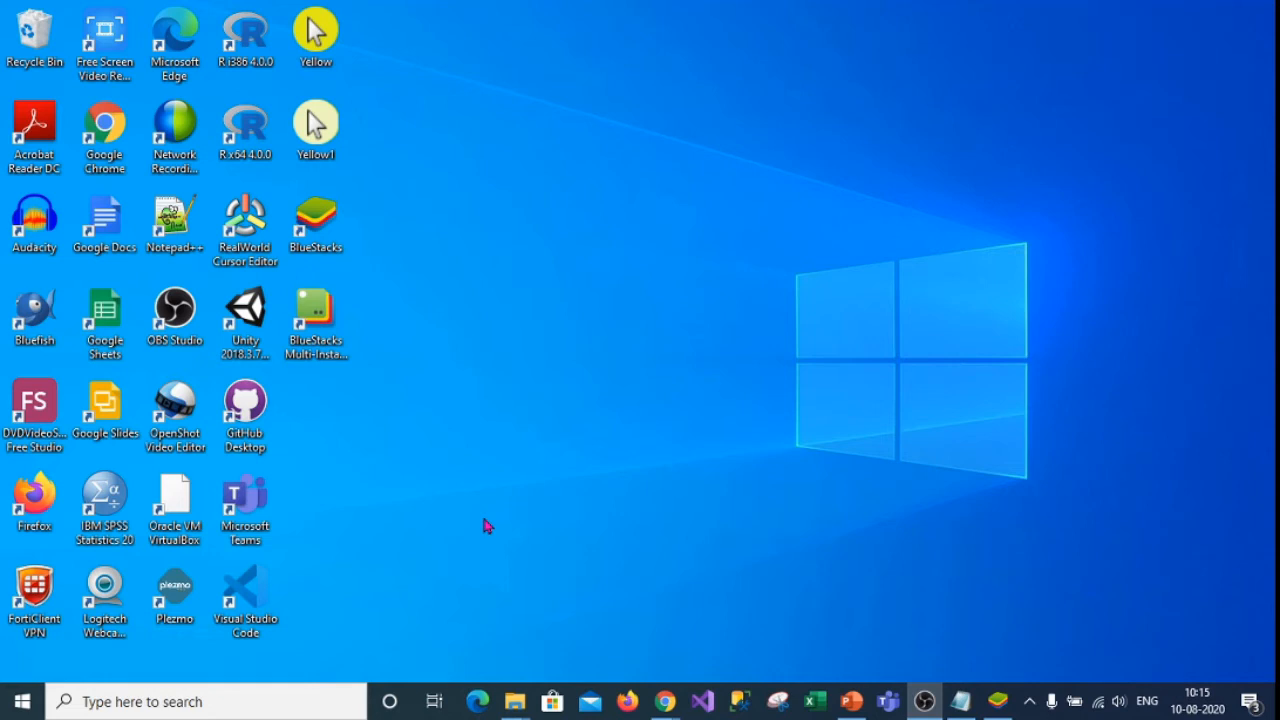
mouse_move(473, 500)
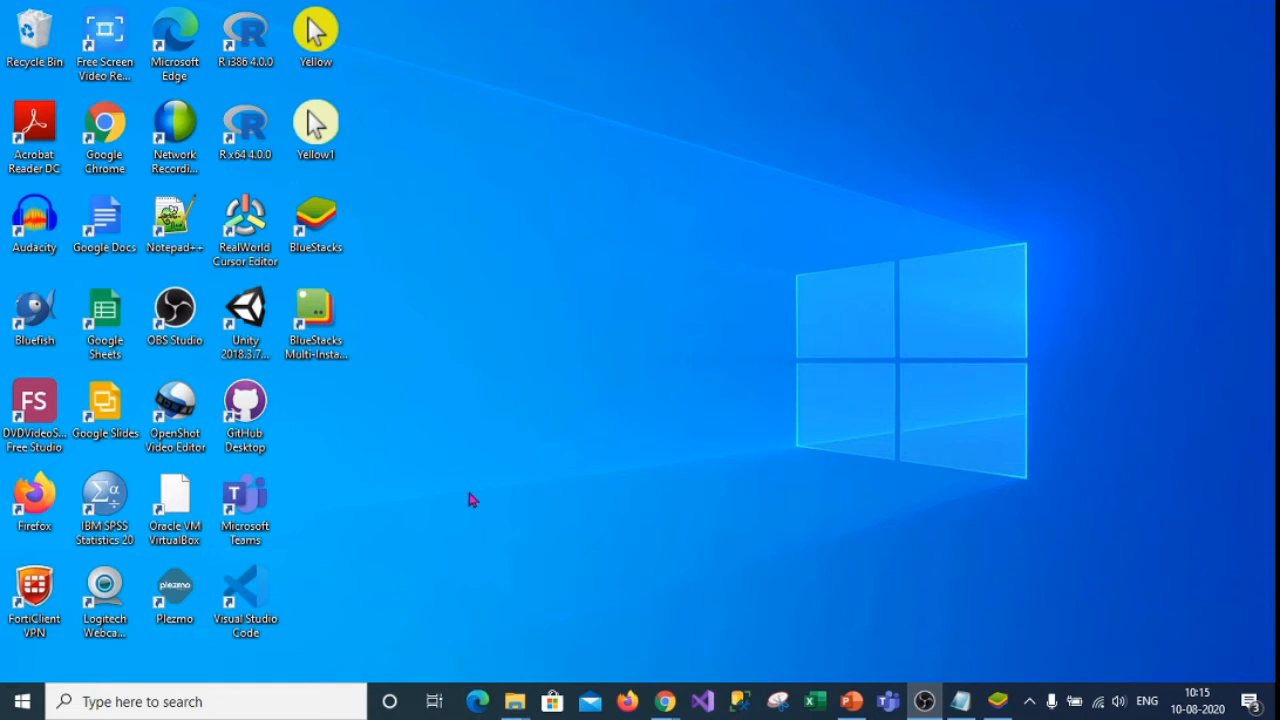
mouse_move(487, 528)
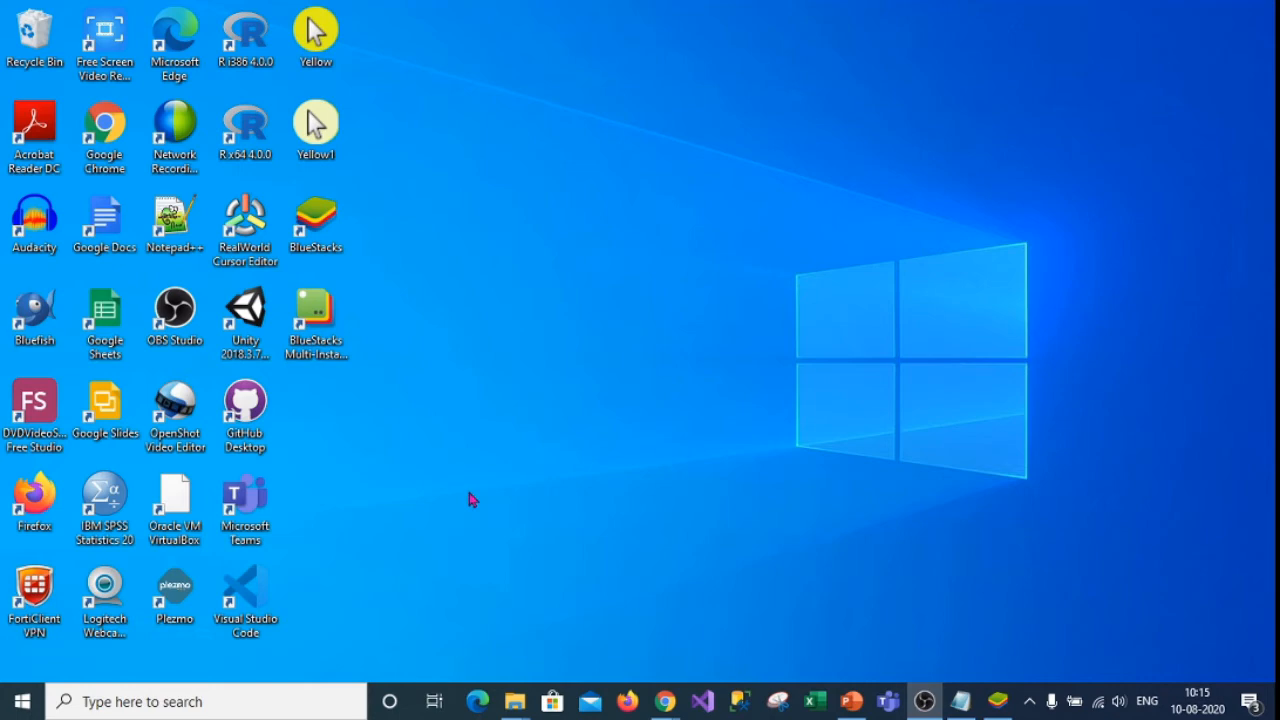
Find Control Panel from Start, go to Programs and Features, and choose 'Turn Windows features on or off'.
left_click(20, 701)
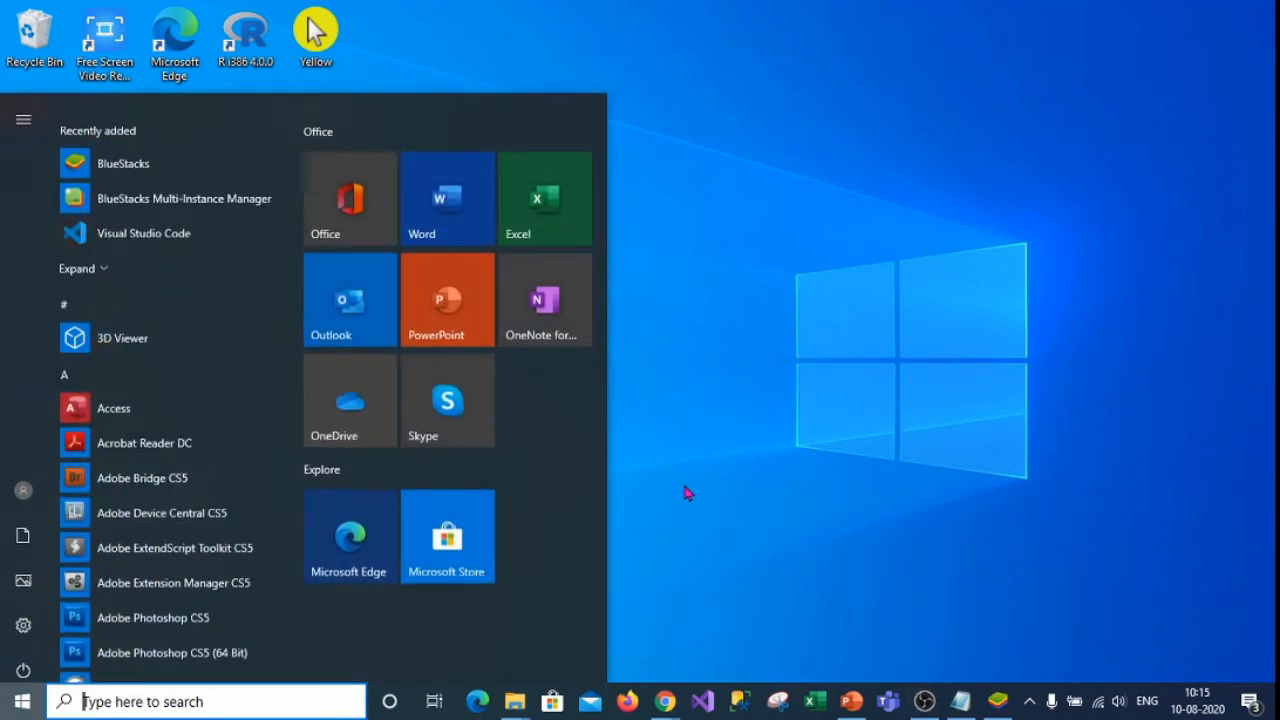
type("contro")
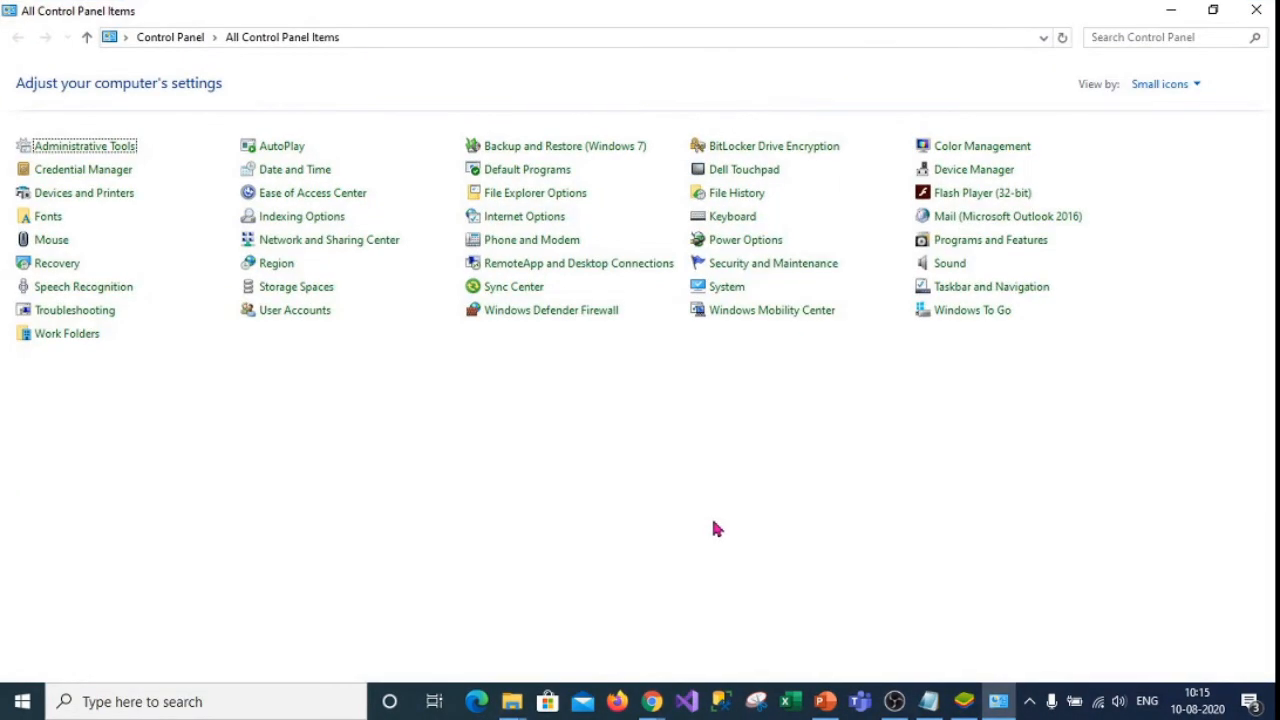
left_click(990, 239)
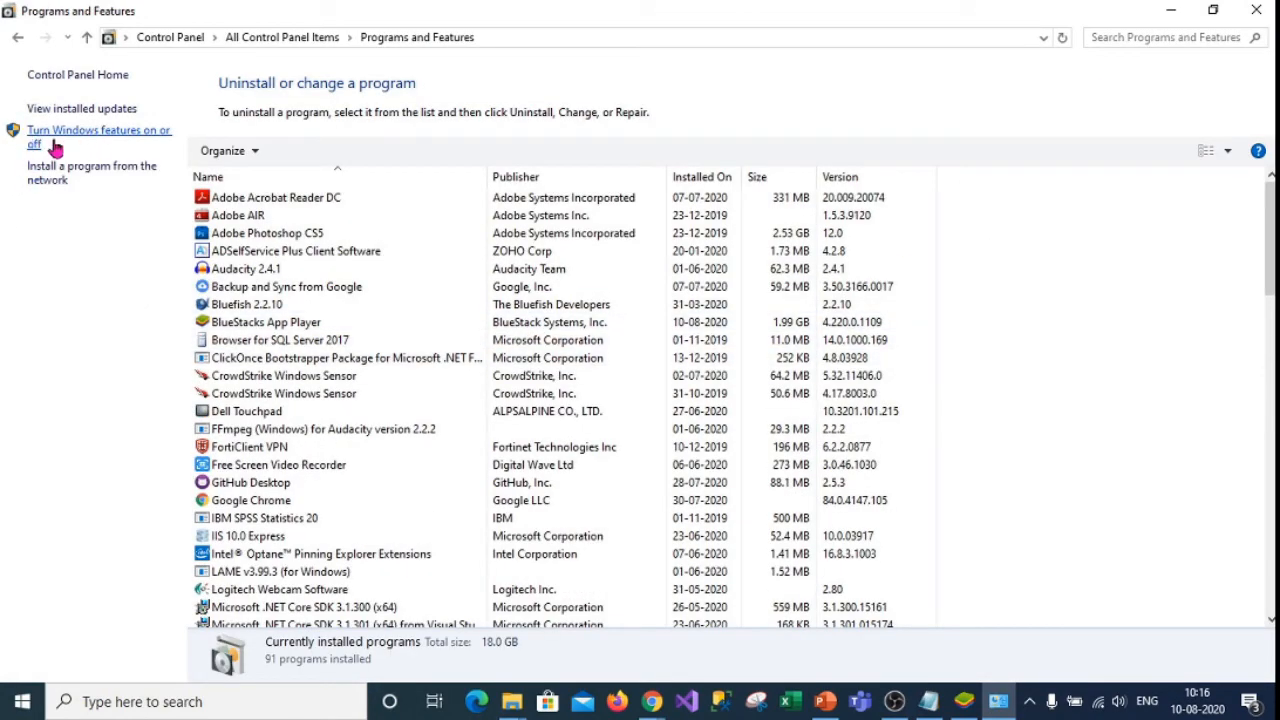
left_click(99, 137)
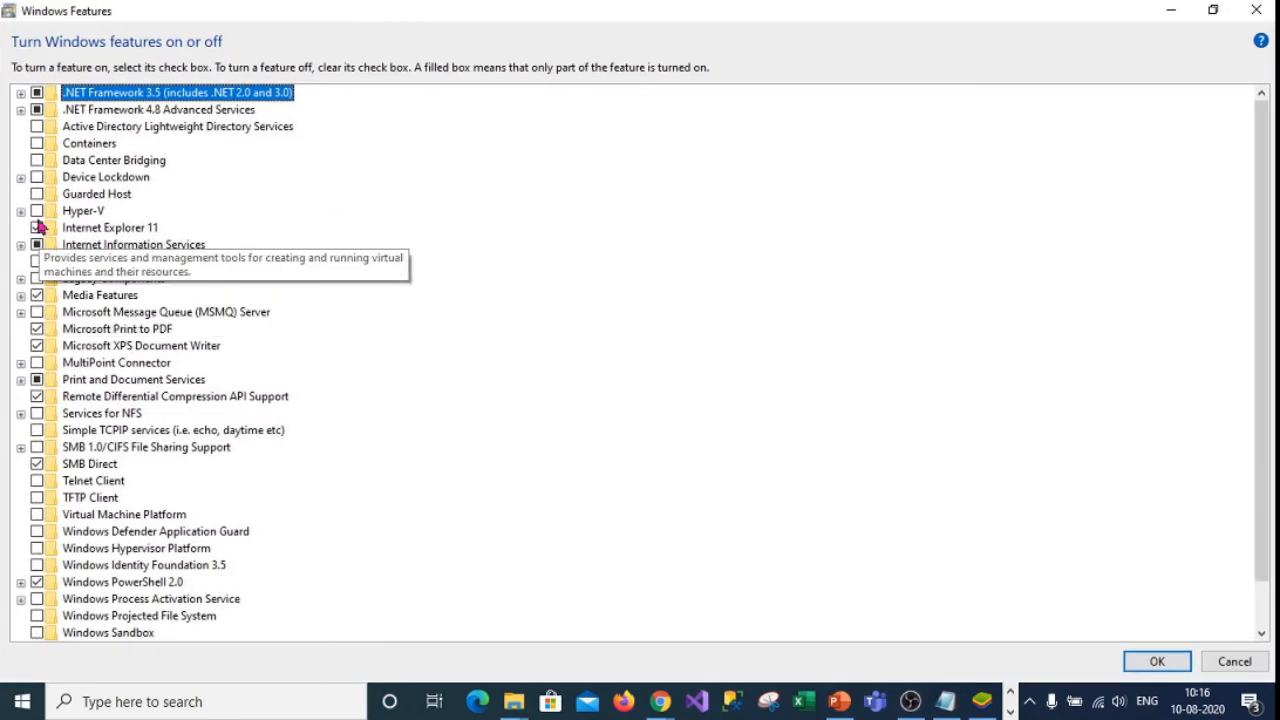
Expand and collapse Hyper-V's components, then scroll down the Windows features list.
left_click(37, 227)
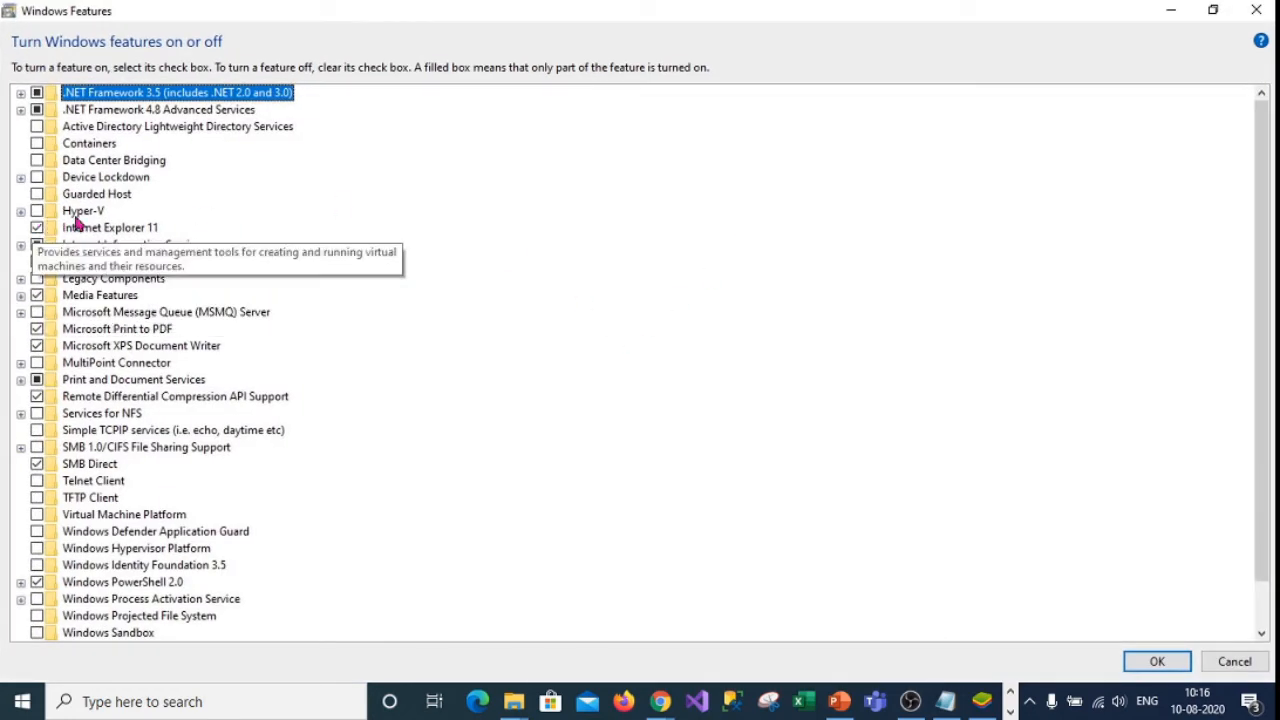
left_click(20, 211)
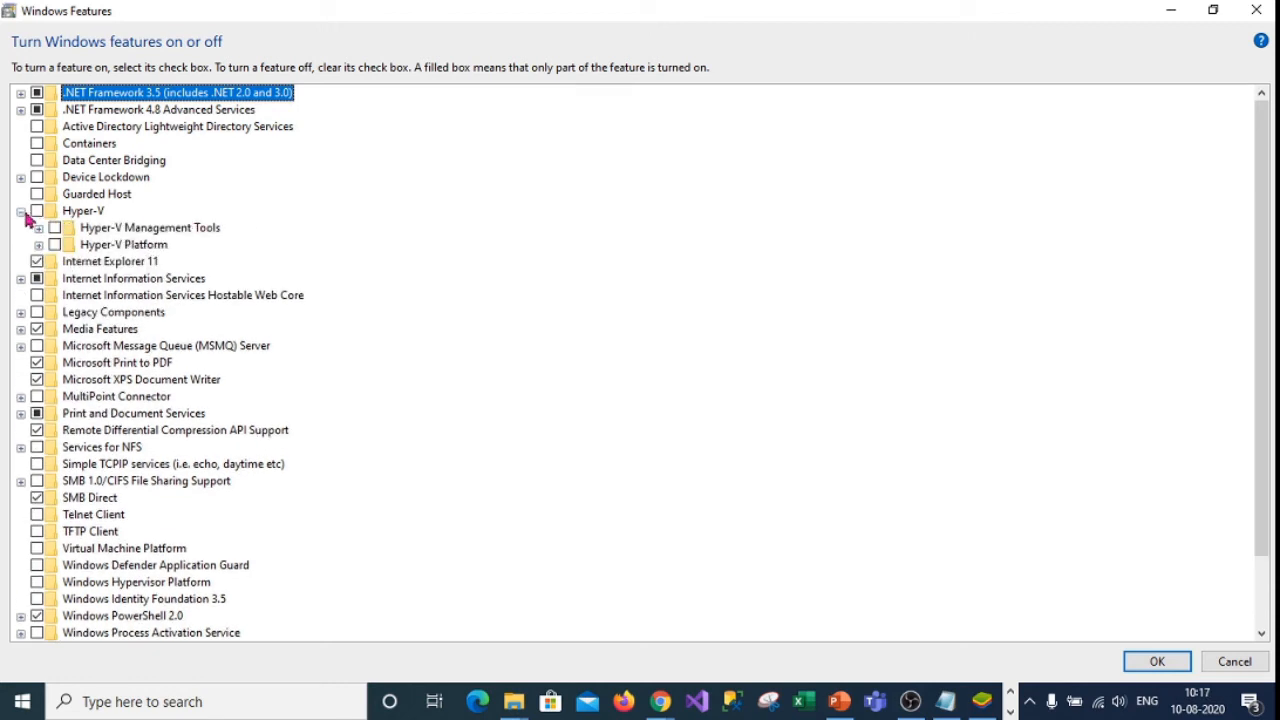
left_click(20, 210)
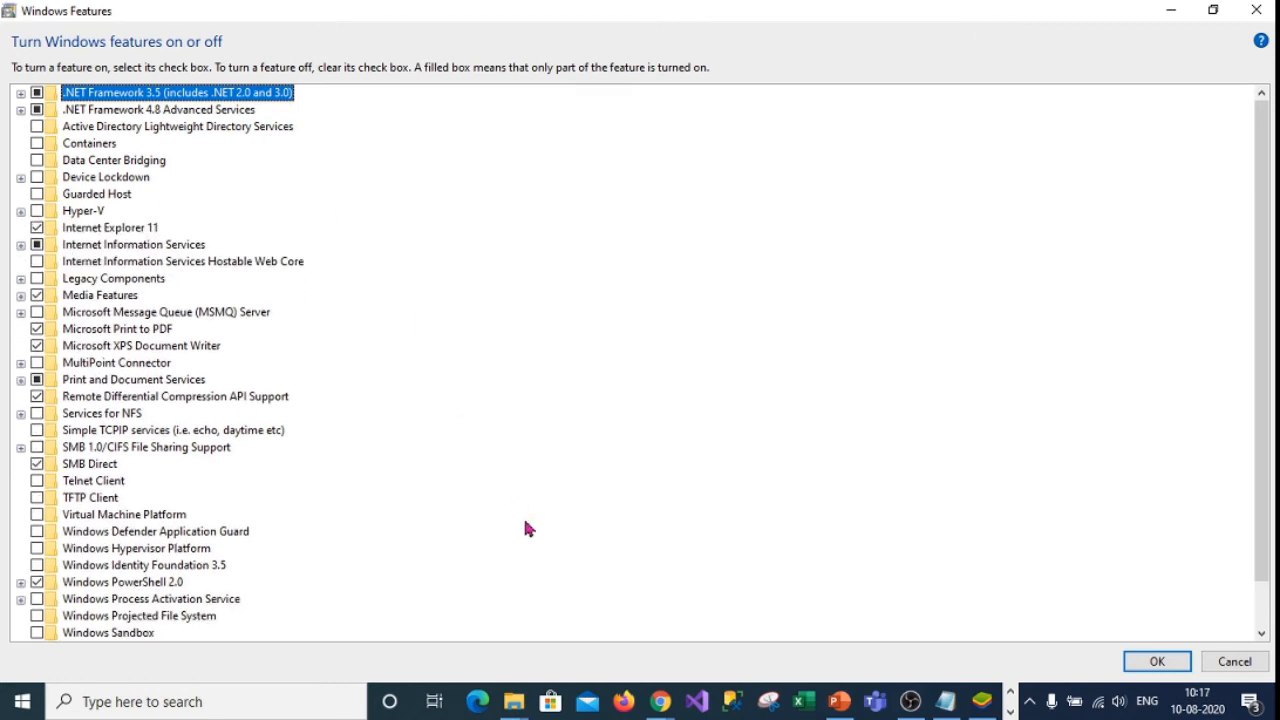
scroll("down", 3)
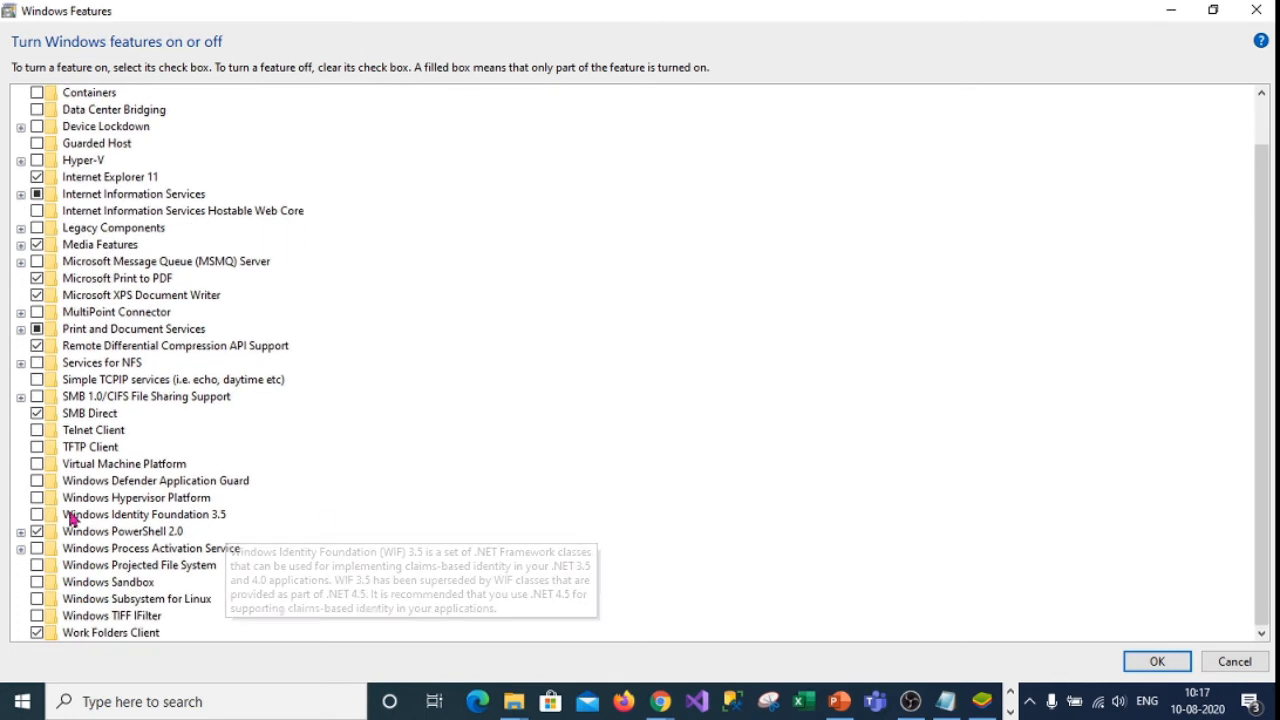
mouse_move(160, 510)
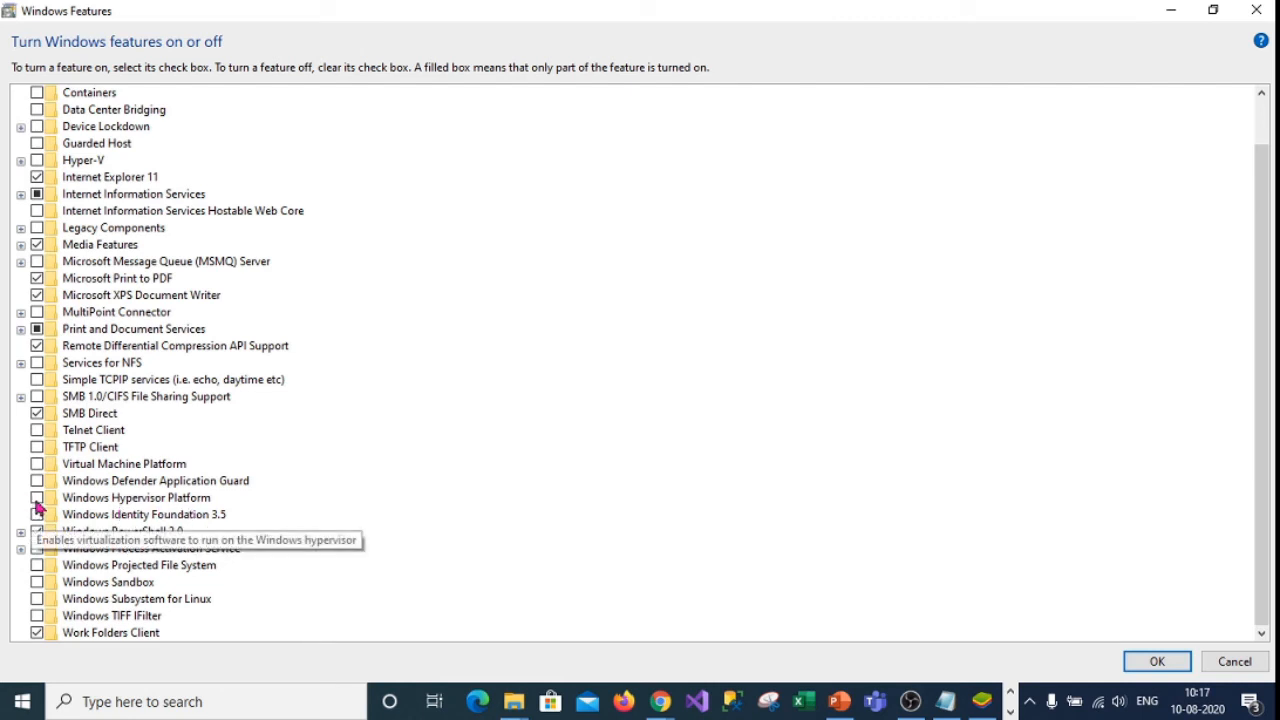
mouse_move(175, 502)
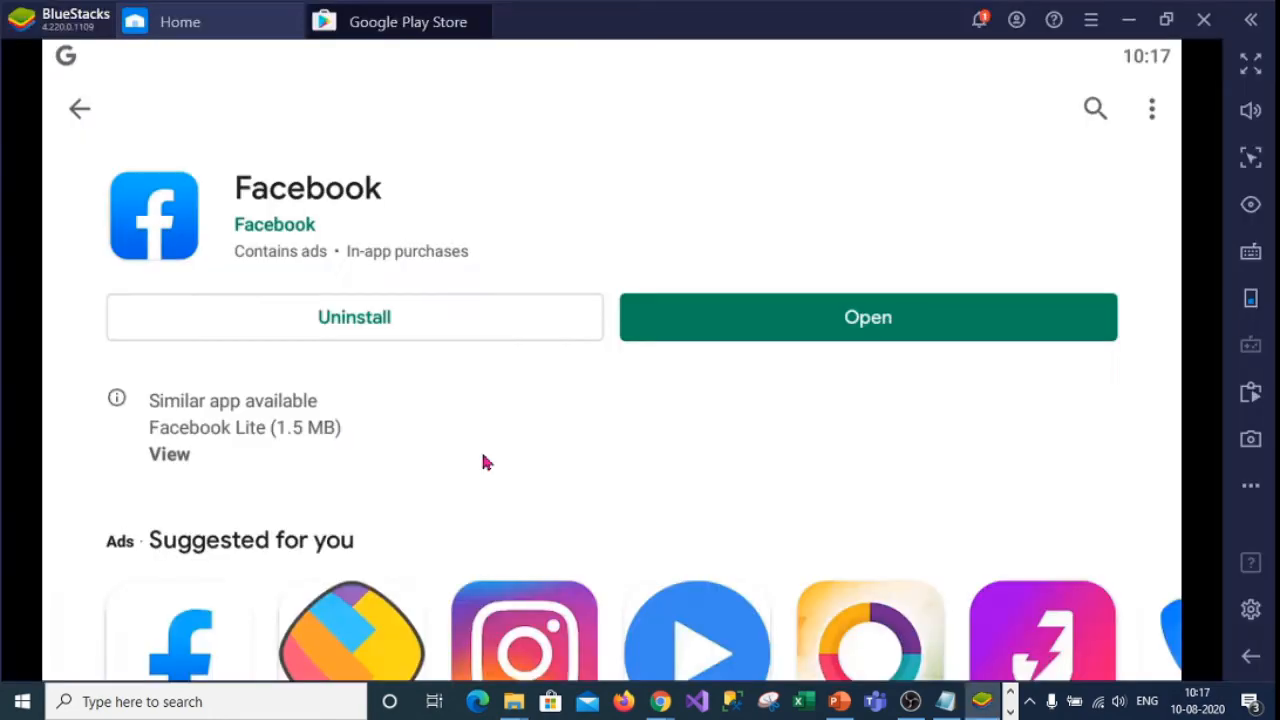
mouse_move(517, 391)
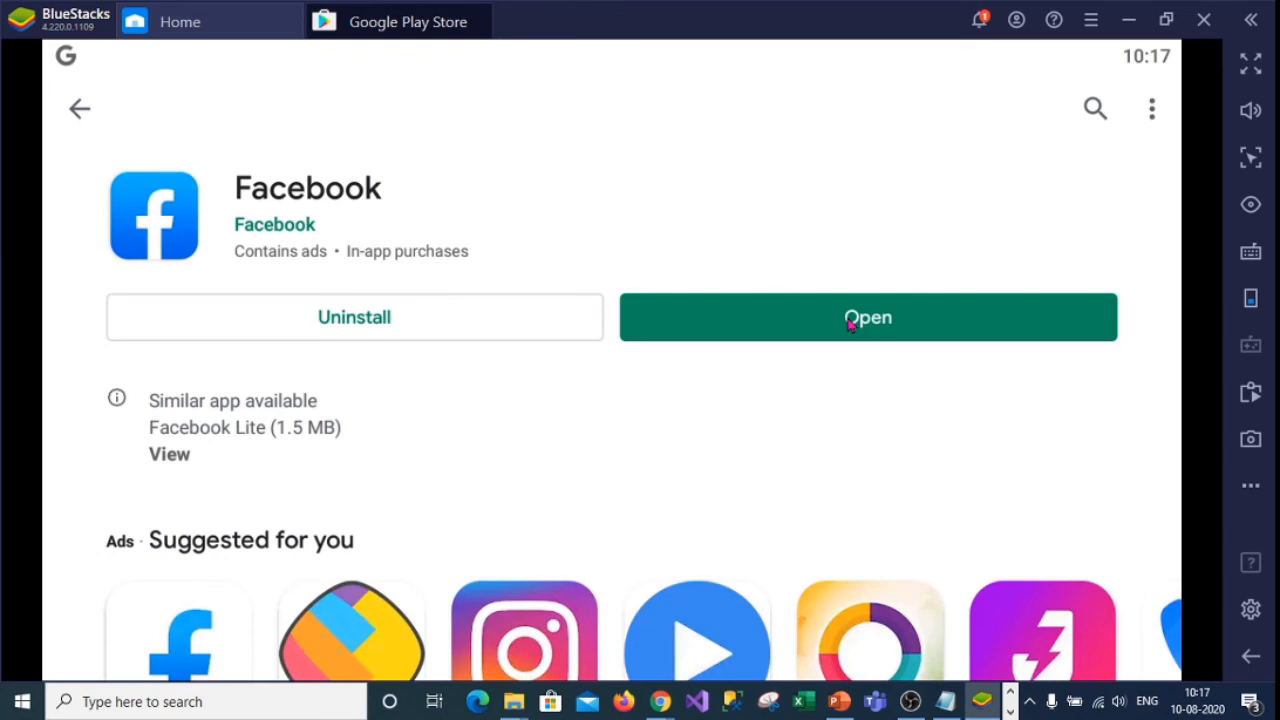
Open the installed Facebook app and accept switching to Advanced OpenGL with a restart.
left_click(867, 317)
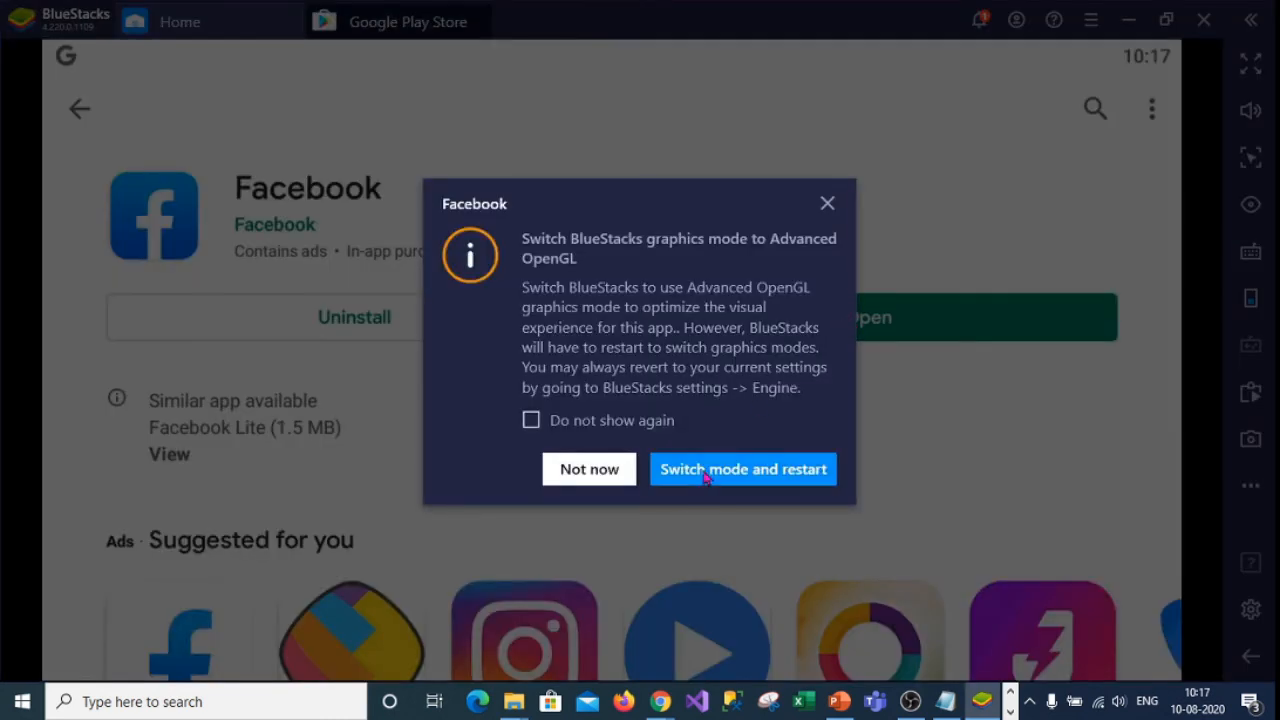
left_click(743, 469)
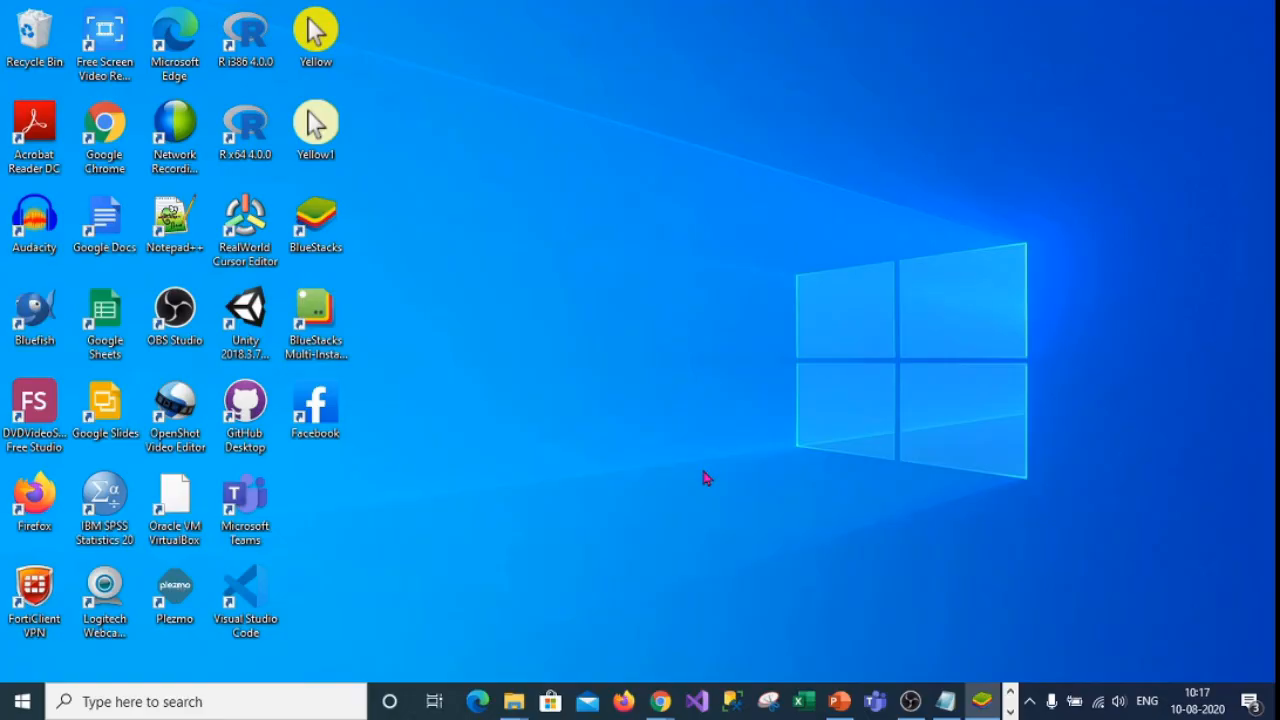
Launch Facebook from its desktop shortcut, allow location access, and scroll the news feed.
left_click(315, 410)
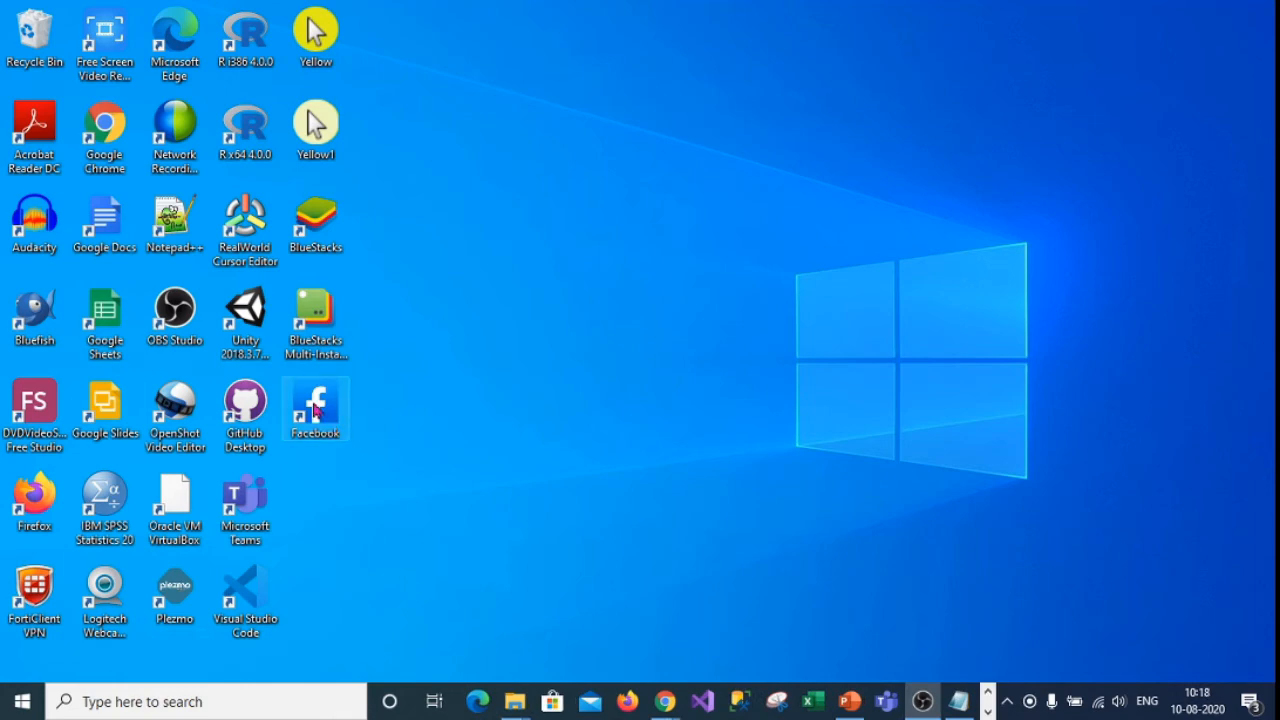
double_click(315, 410)
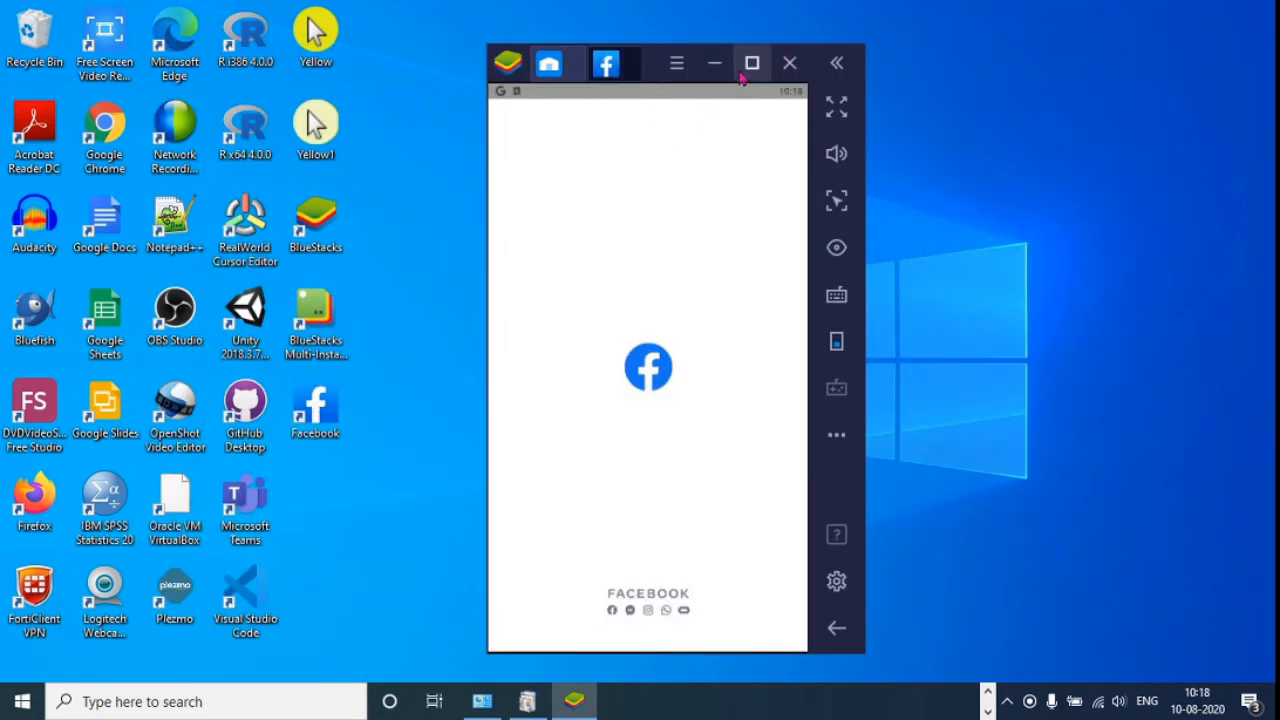
mouse_move(768, 642)
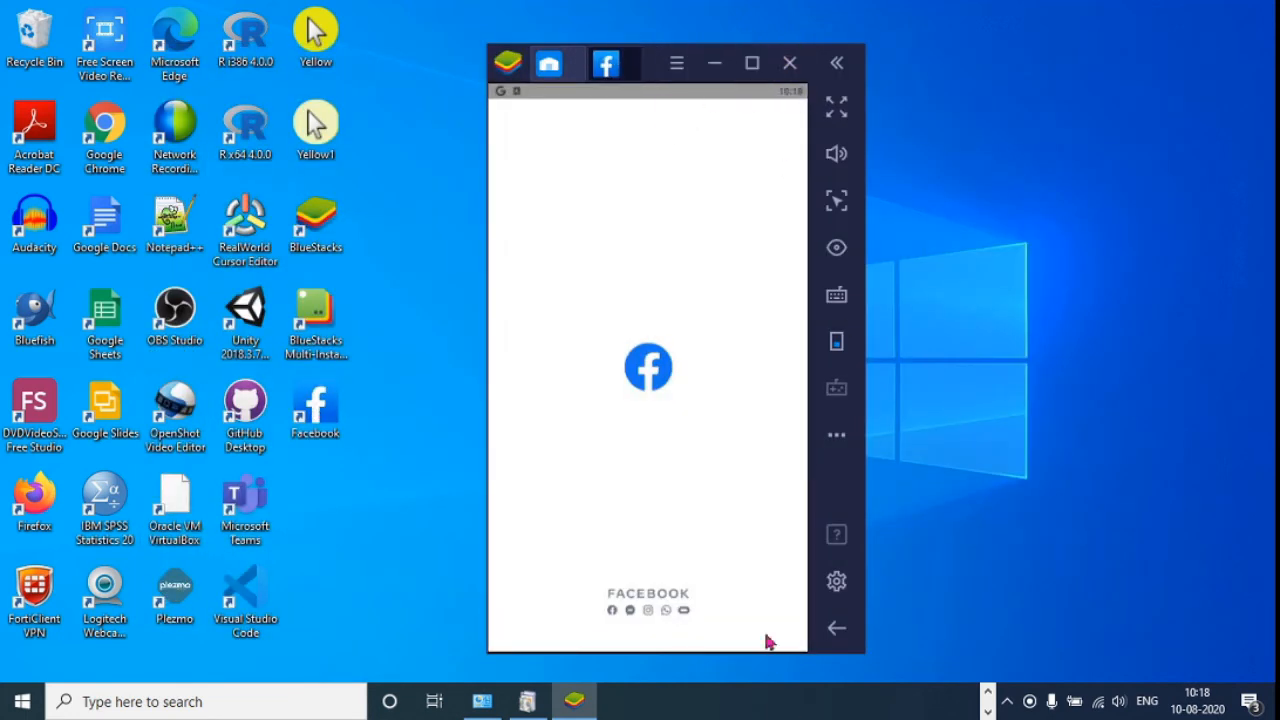
mouse_move(667, 523)
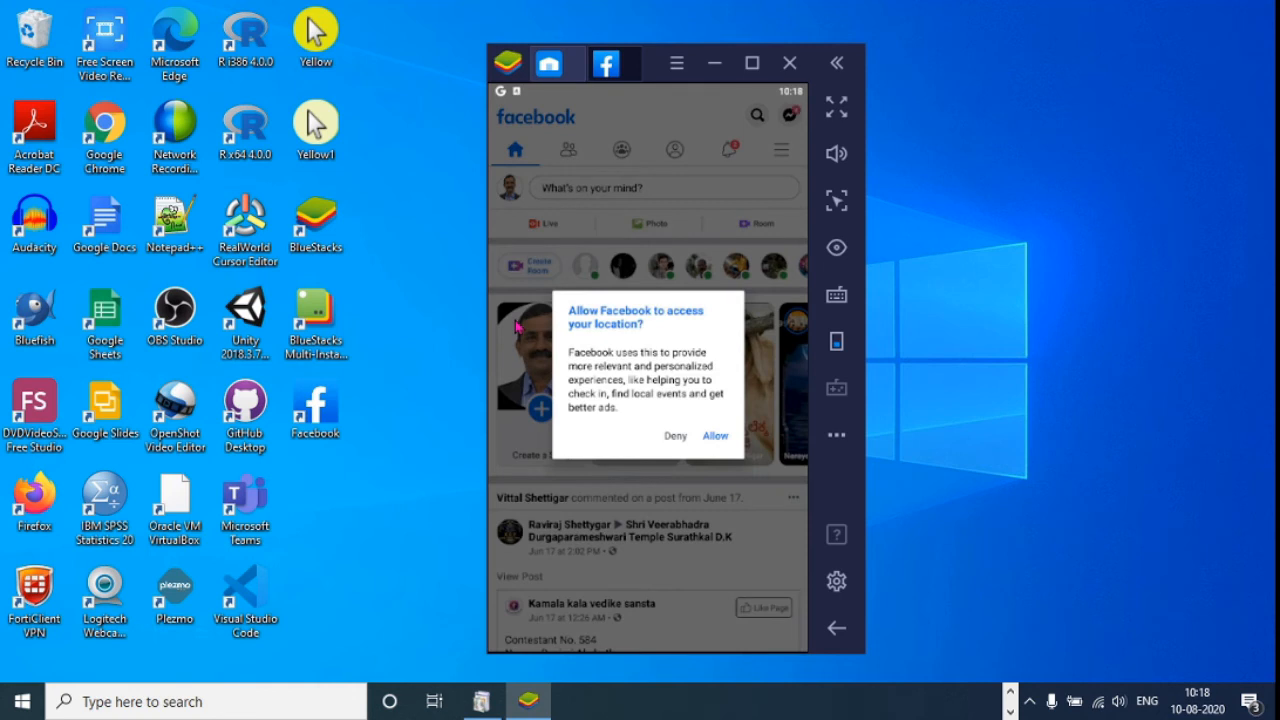
mouse_move(742, 452)
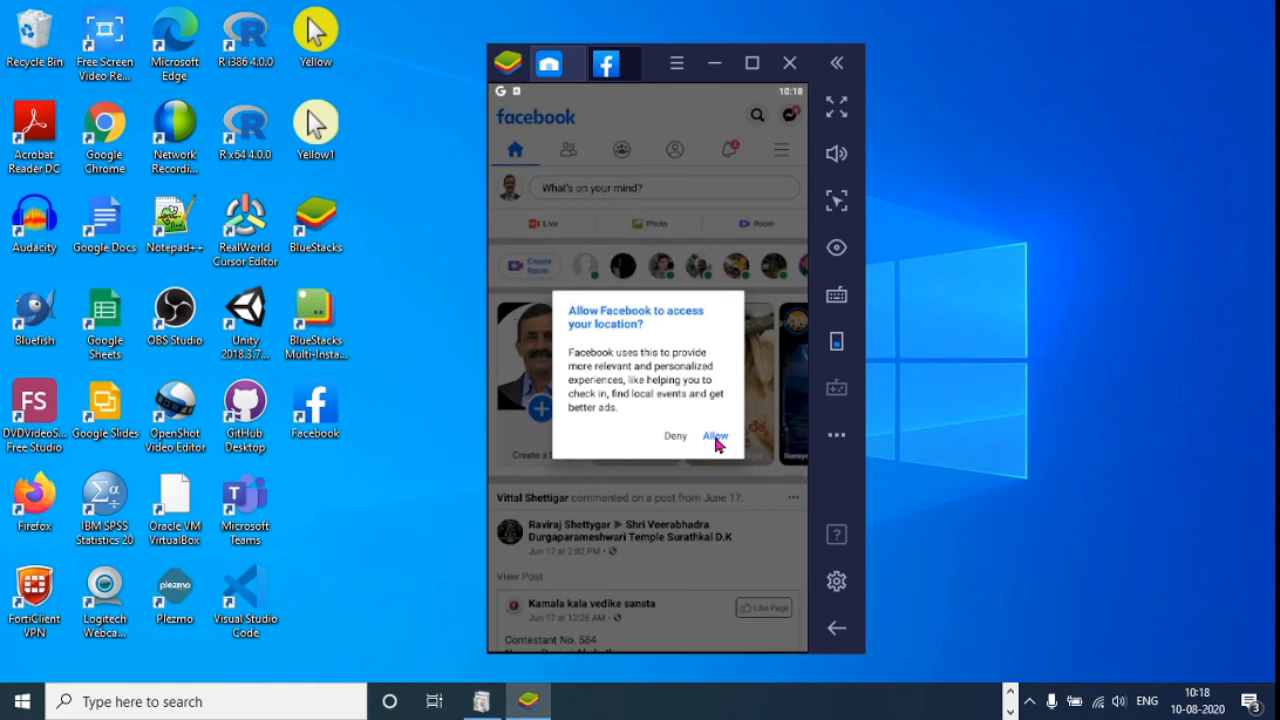
left_click(714, 436)
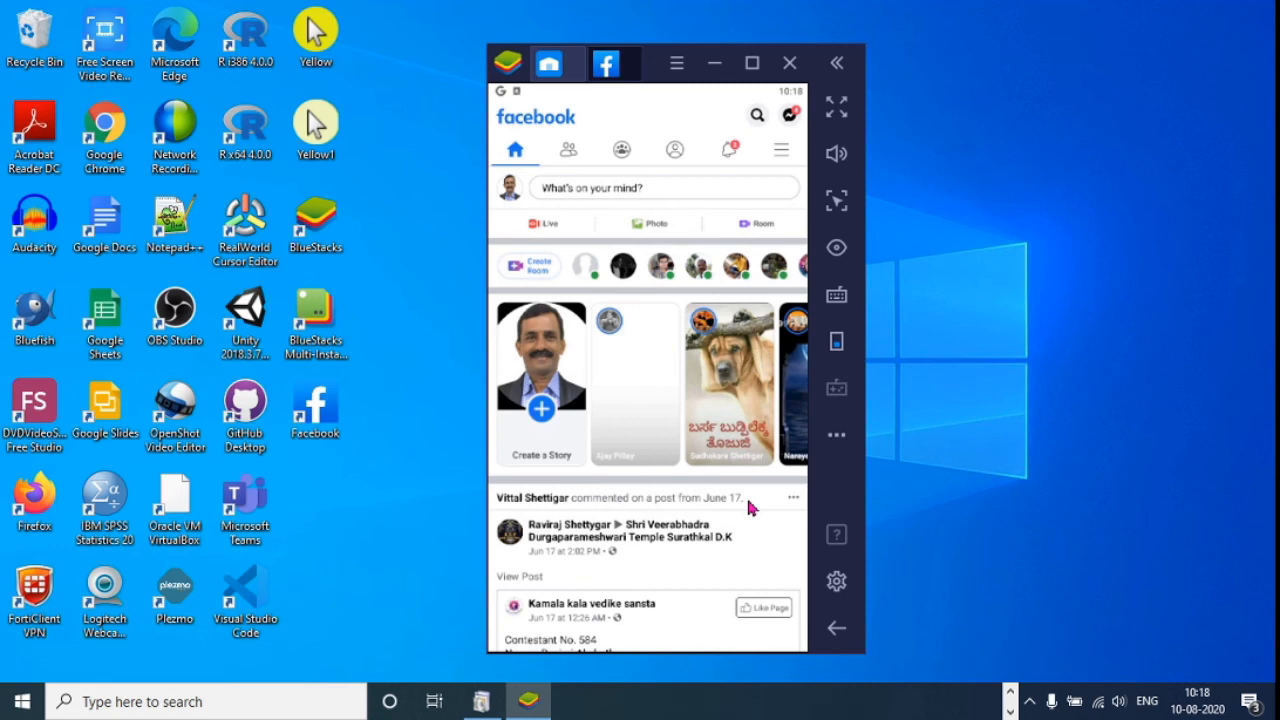
scroll("down", 3)
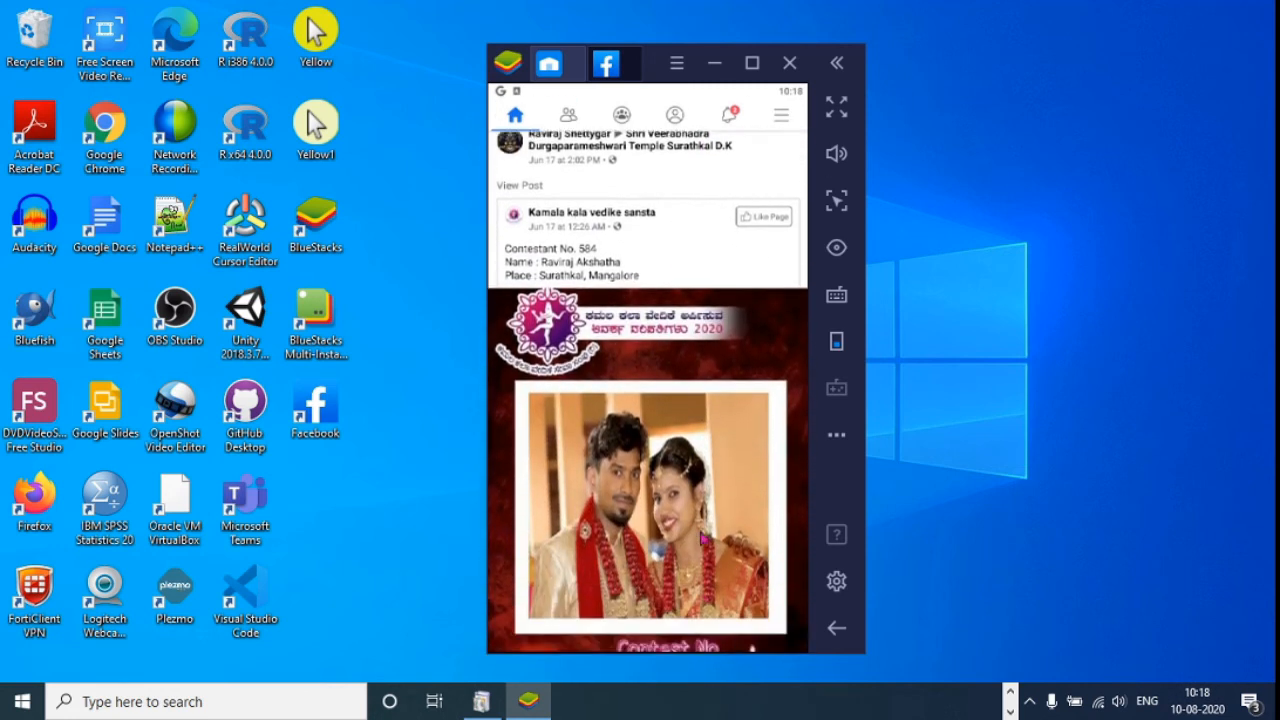
scroll("down", 3)
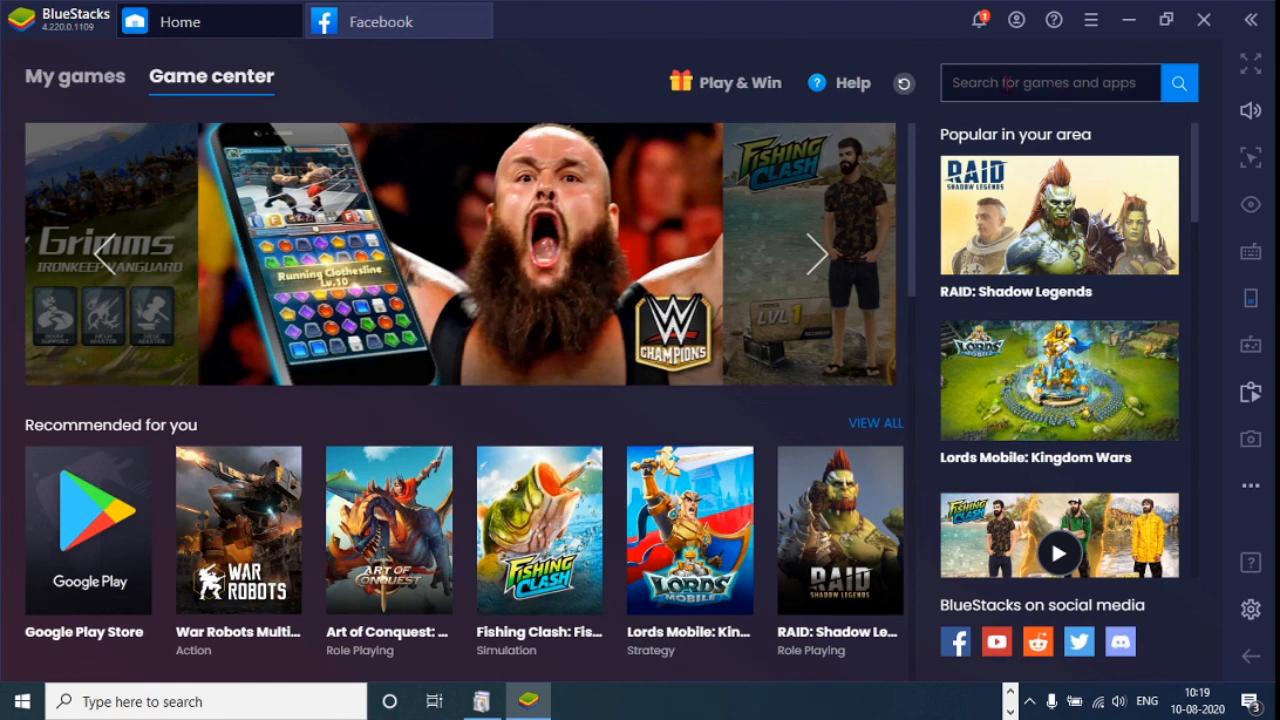
Search 'wha' in BlueStacks and install WhatsApp Messenger from its Play Store page.
type("whatspp")
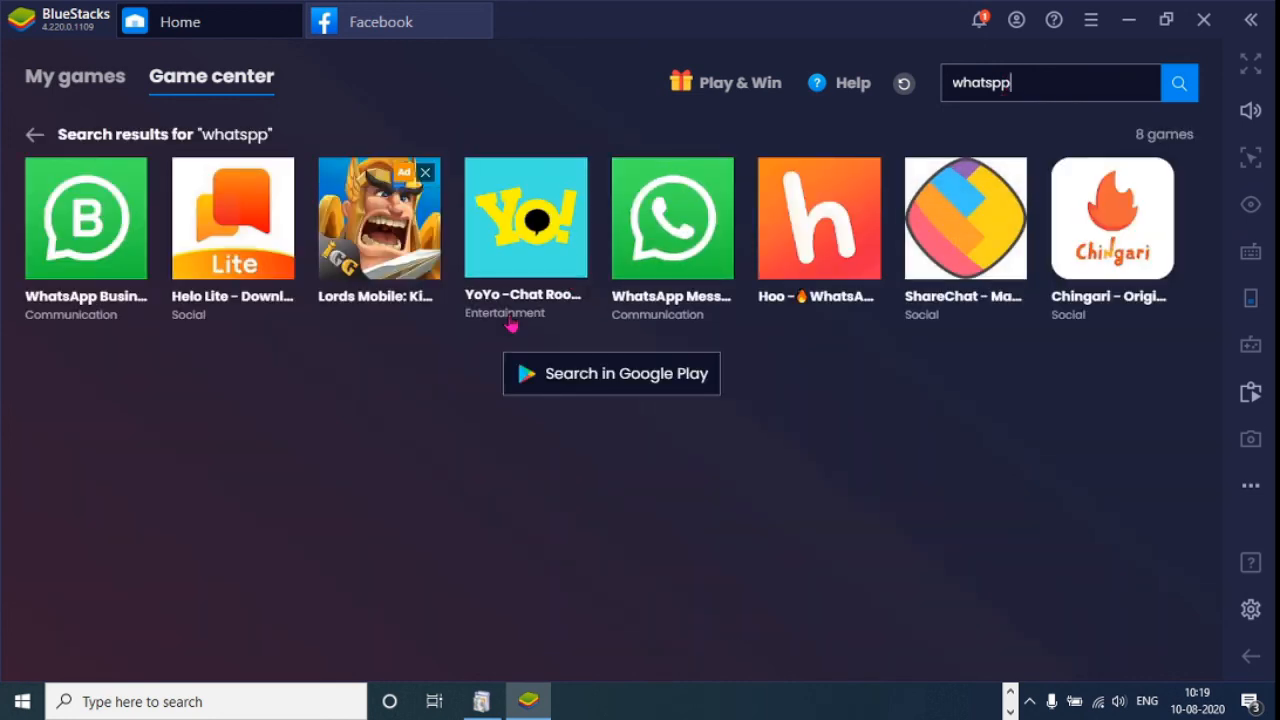
mouse_move(672, 218)
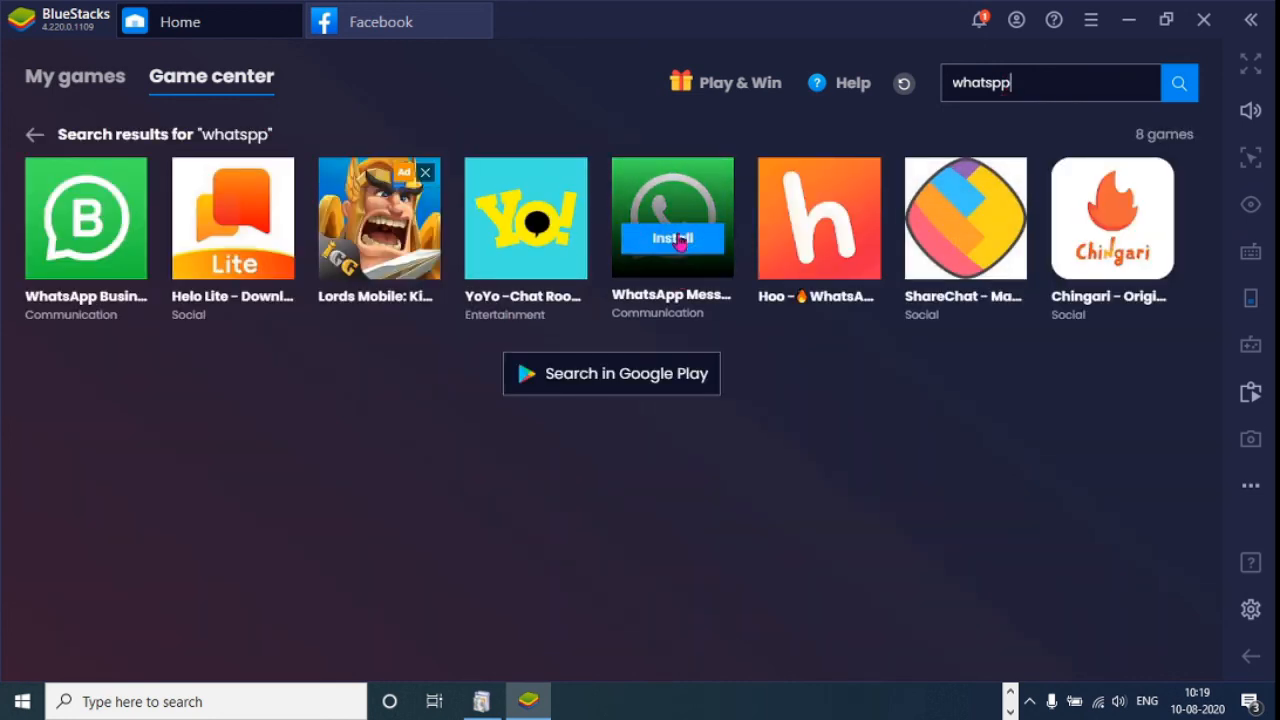
left_click(672, 217)
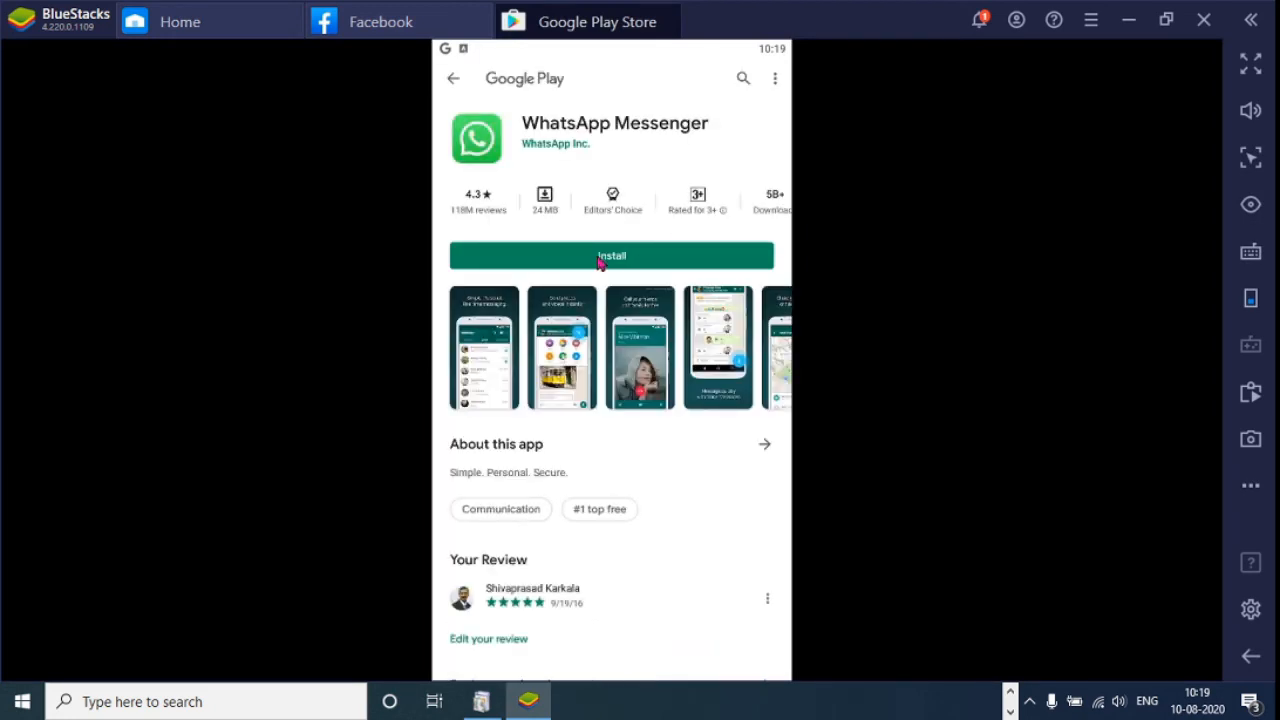
left_click(611, 255)
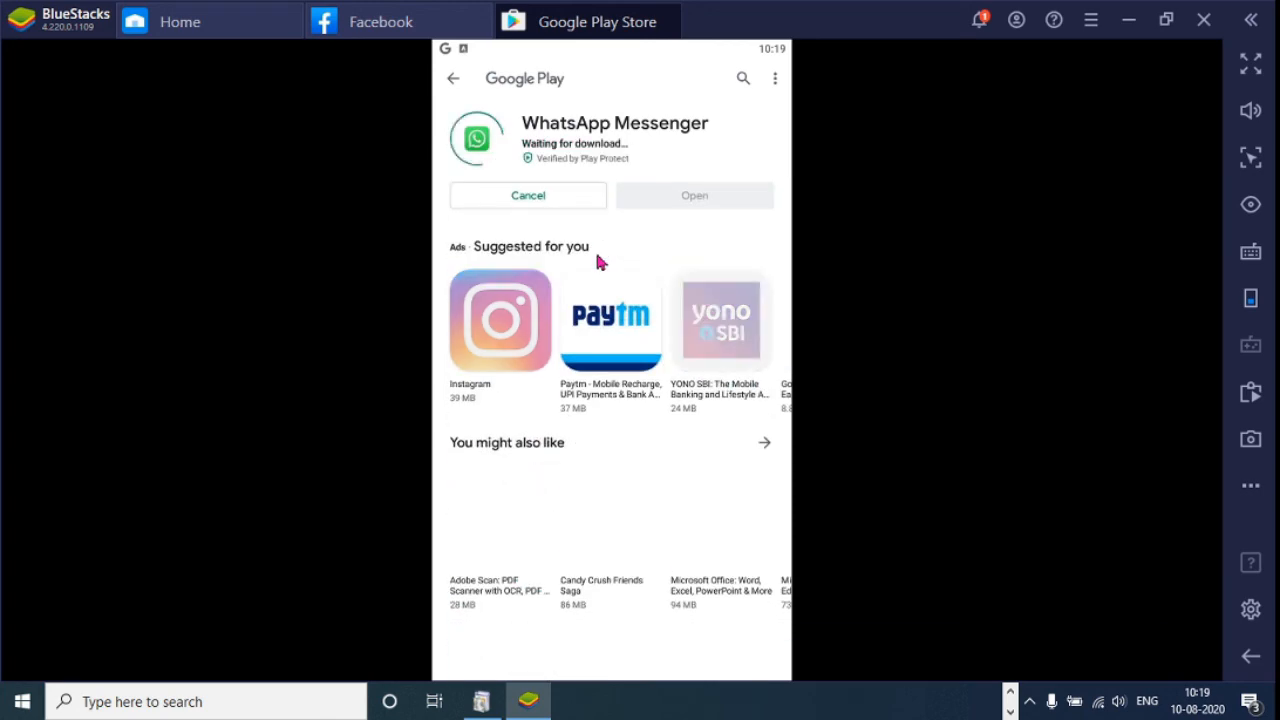